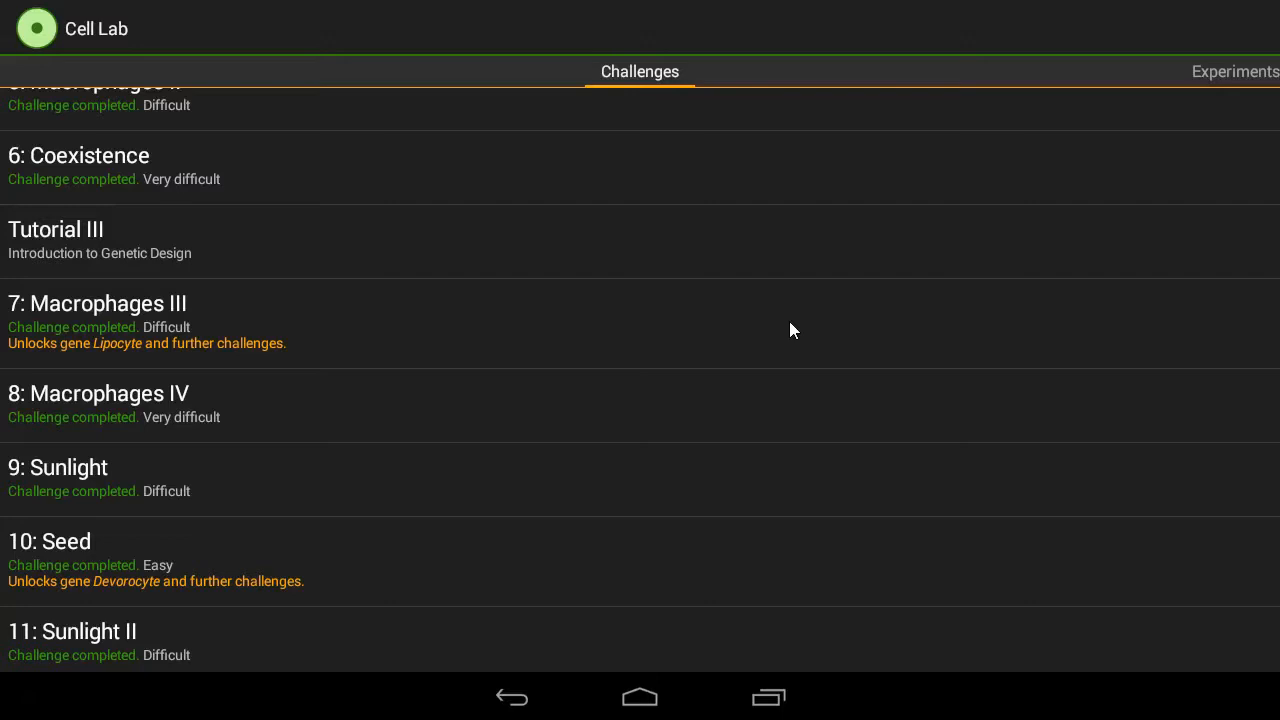
pyautogui.moveTo(332, 504)
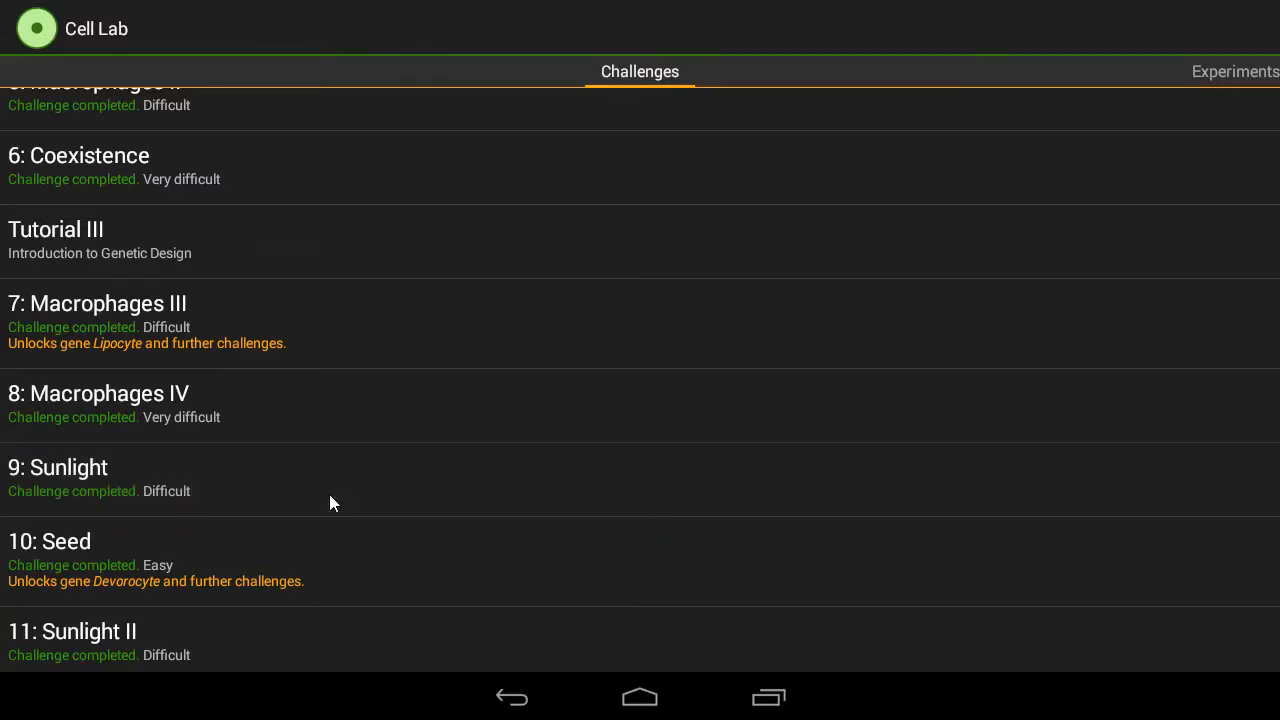
# Step: Open challenge '9: Sunlight' and bring up its genome editor
pyautogui.click(56, 468)
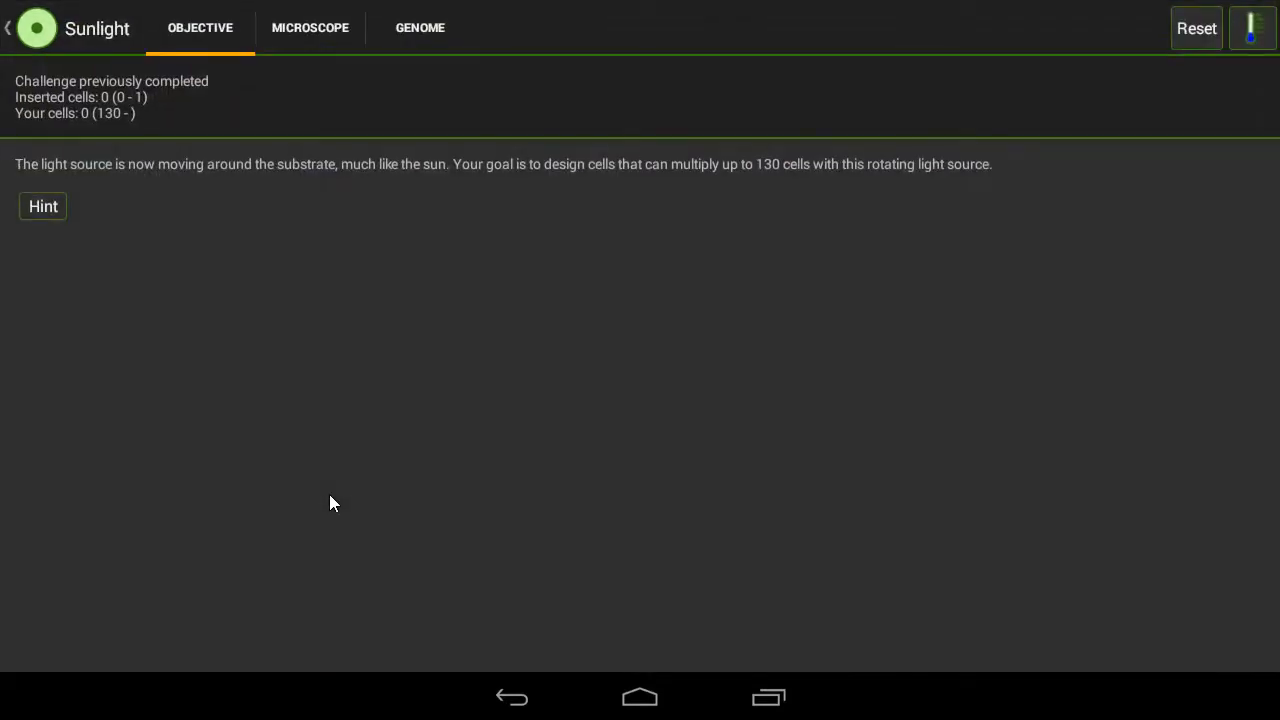
pyautogui.click(420, 28)
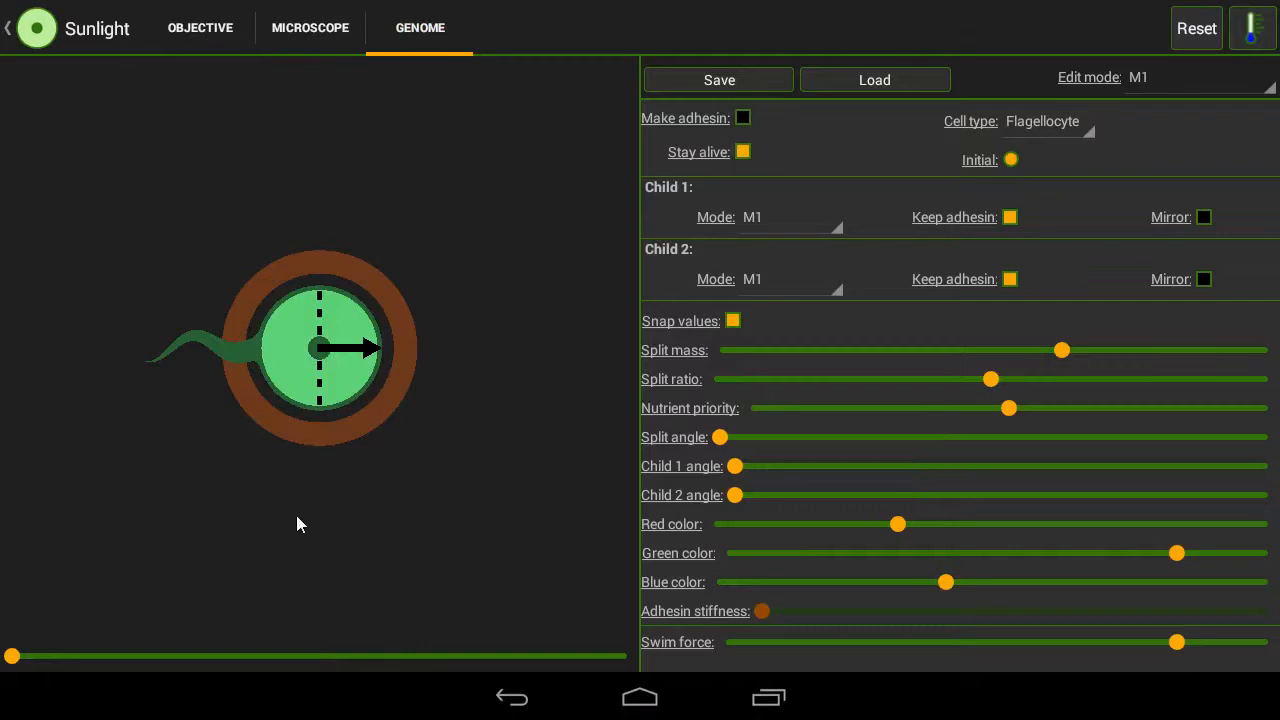
# Step: Make the initial cell an adhesive Photocyte splitting into child modes M2 and M3, then edit M3
pyautogui.click(1044, 122)
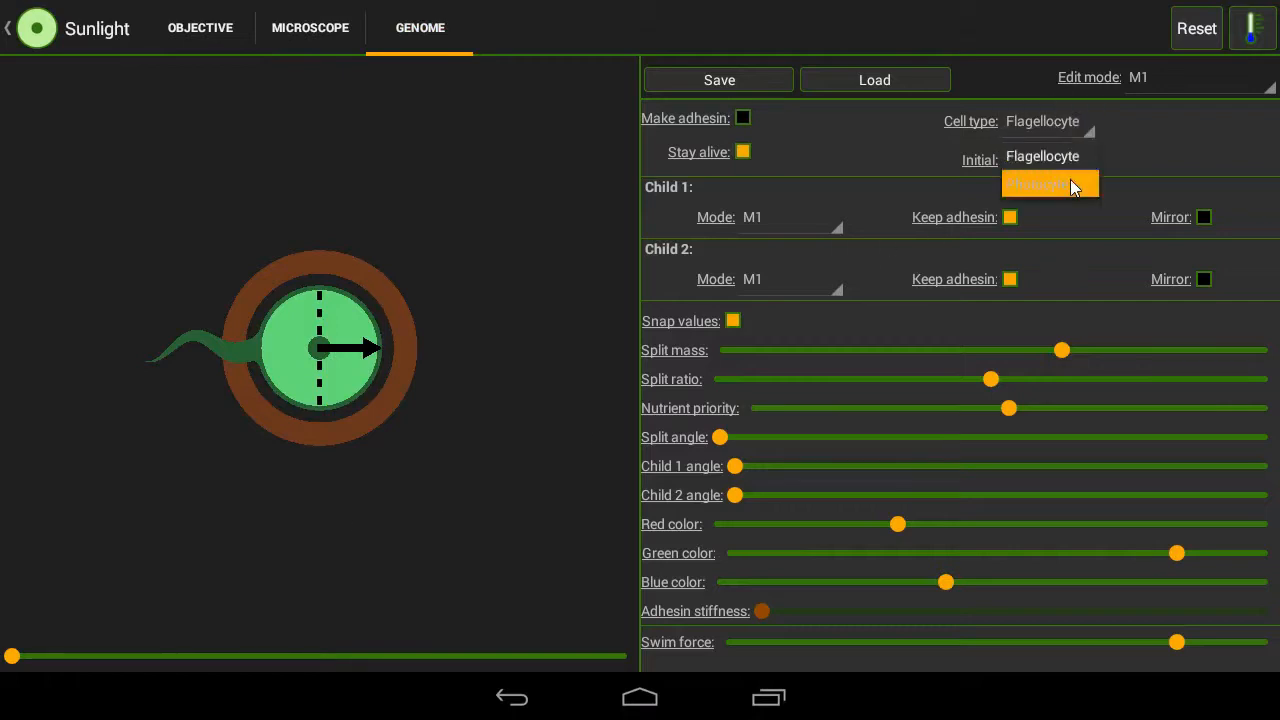
pyautogui.click(1036, 184)
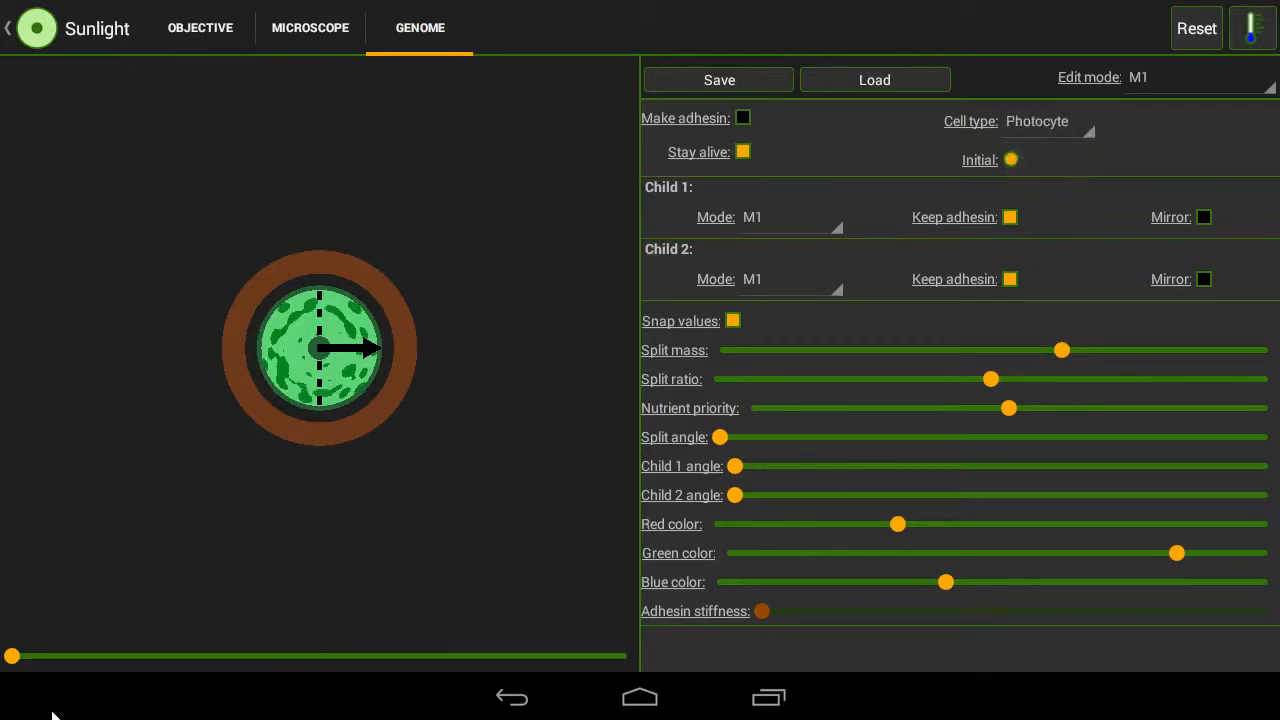
pyautogui.moveTo(12, 656); pyautogui.dragTo(48, 656)
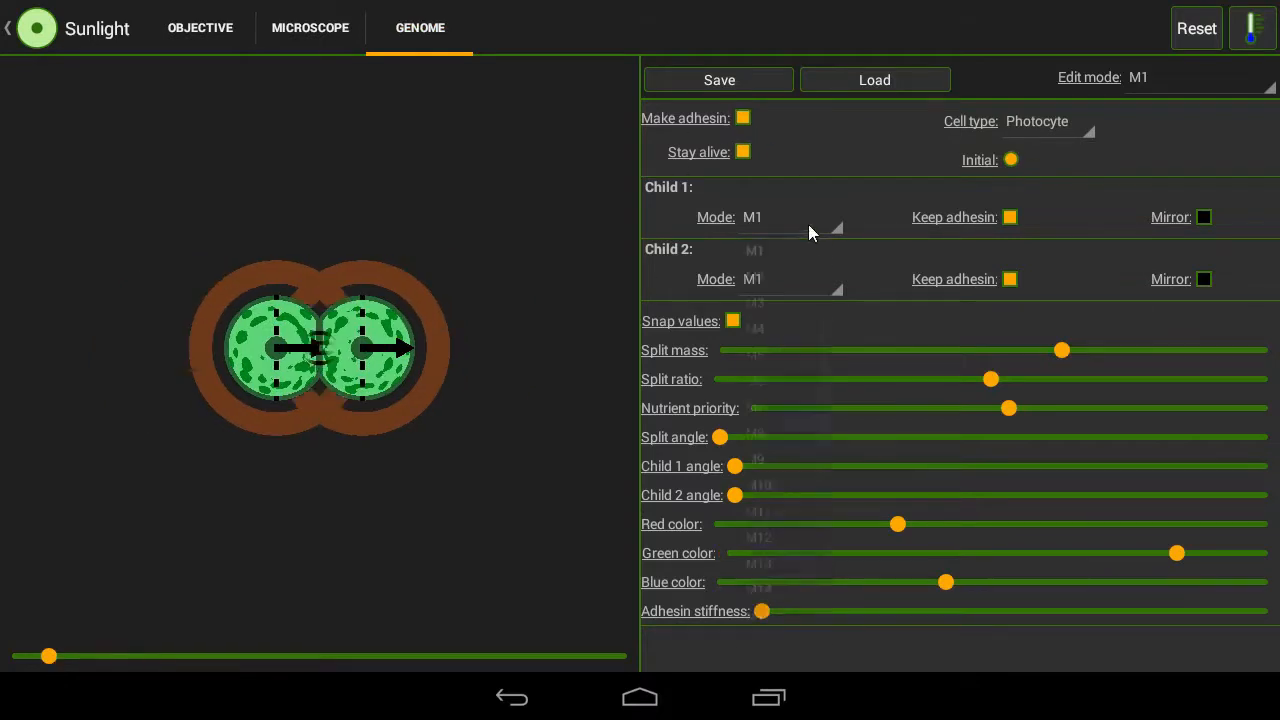
pyautogui.click(790, 216)
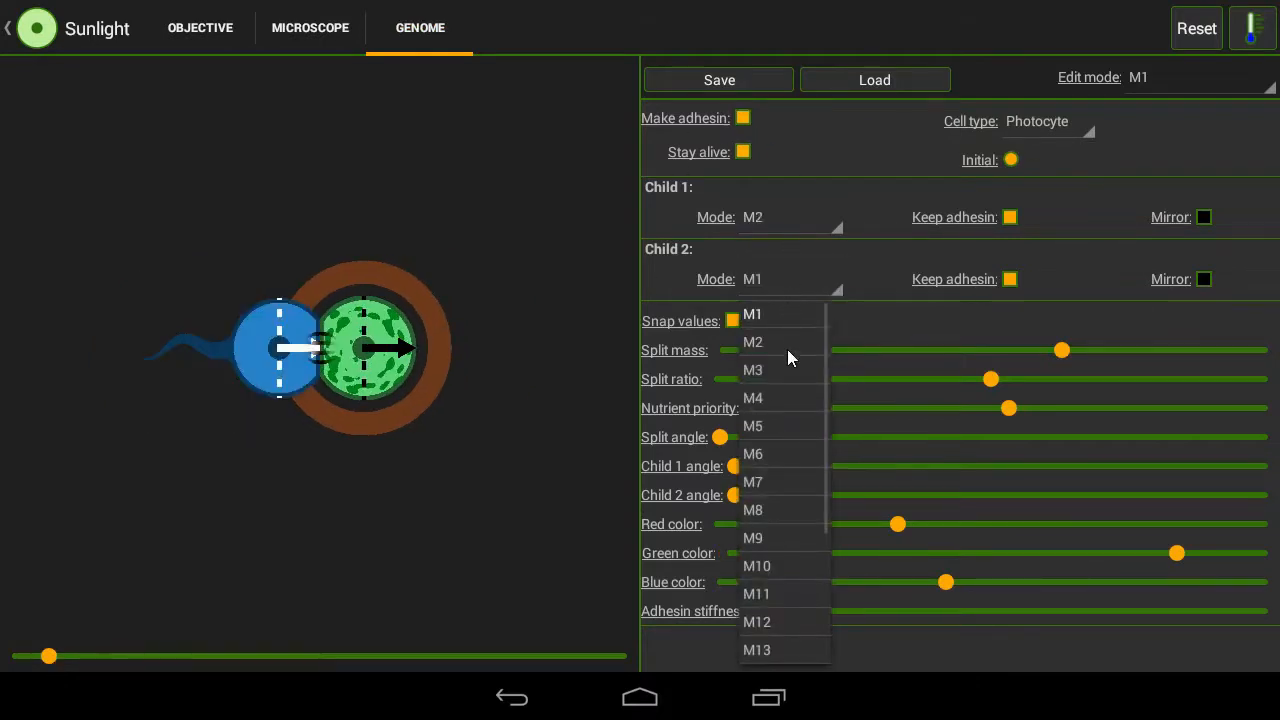
pyautogui.click(752, 368)
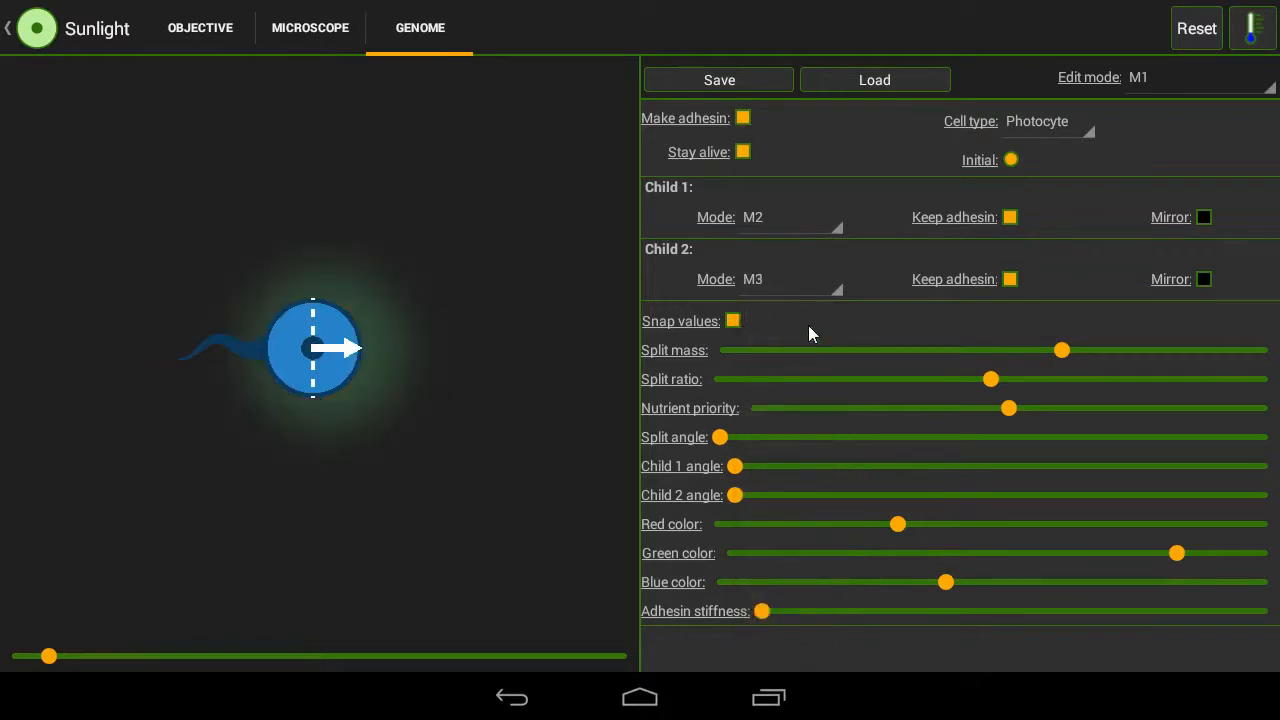
pyautogui.click(1196, 76)
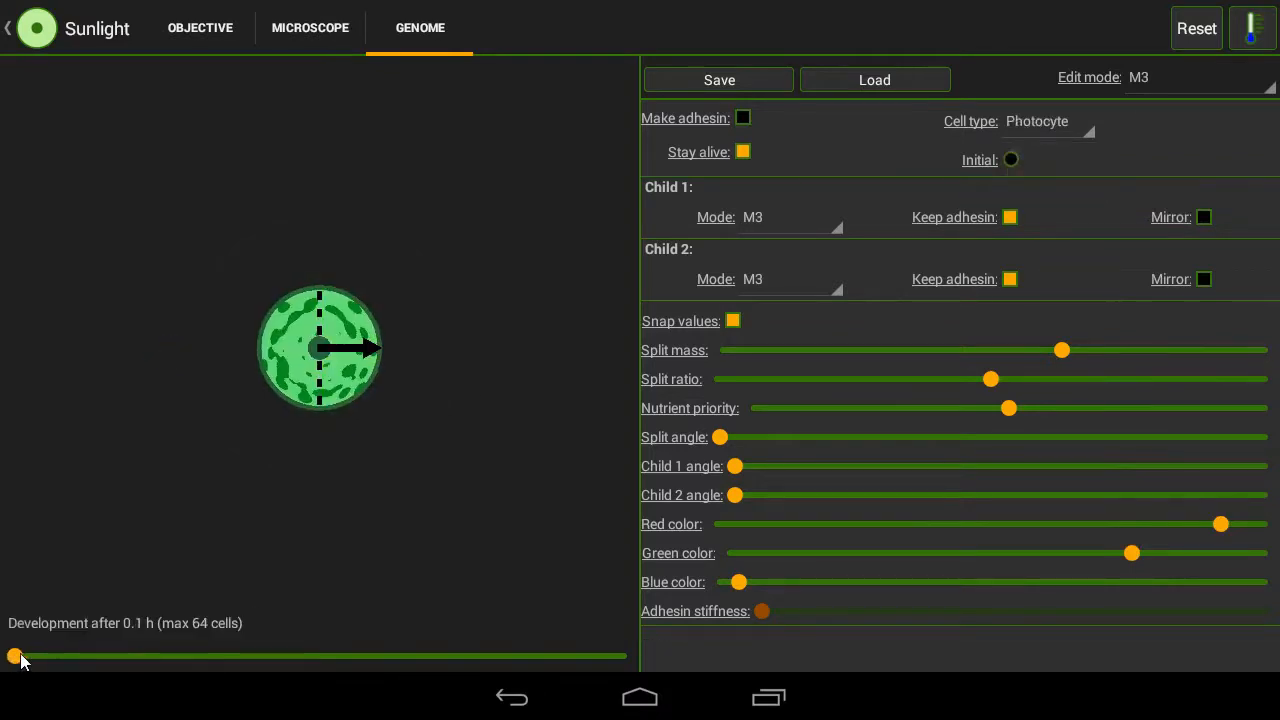
# Step: Send M3's second child back to M1 and preview development to about 40 h, then rewind to the start
pyautogui.moveTo(14, 656); pyautogui.dragTo(88, 656)
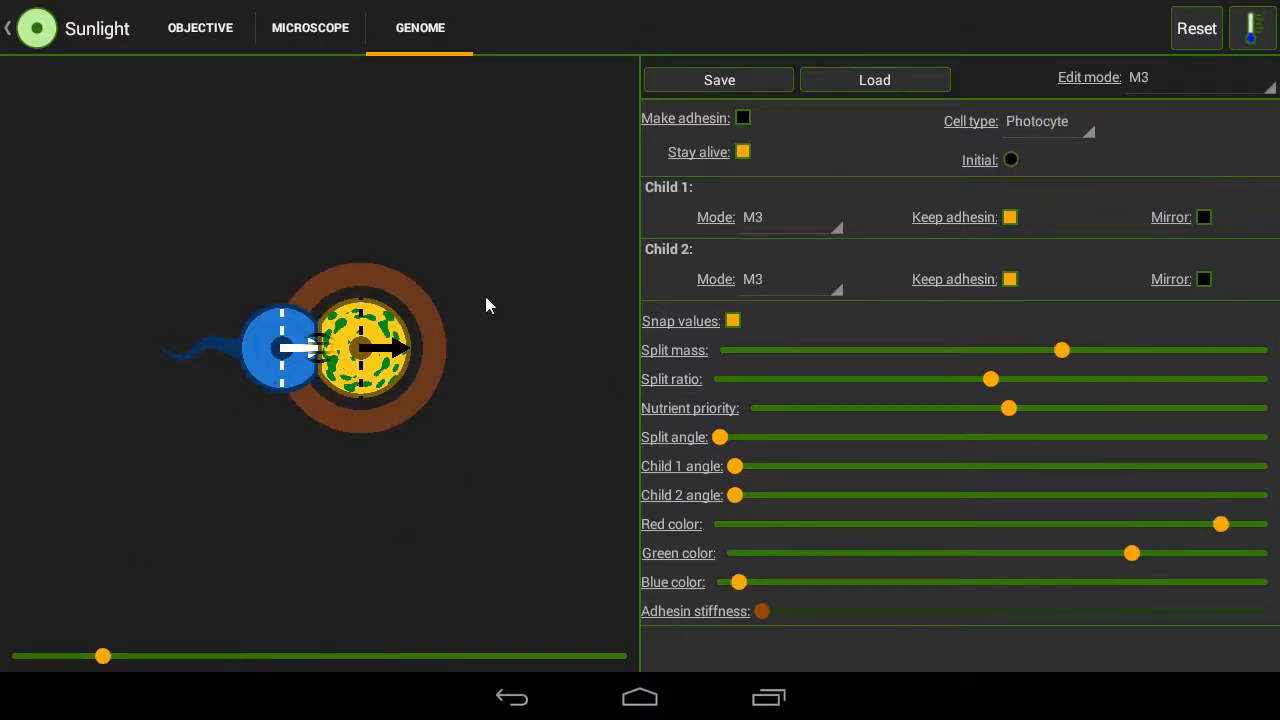
pyautogui.moveTo(316, 512)
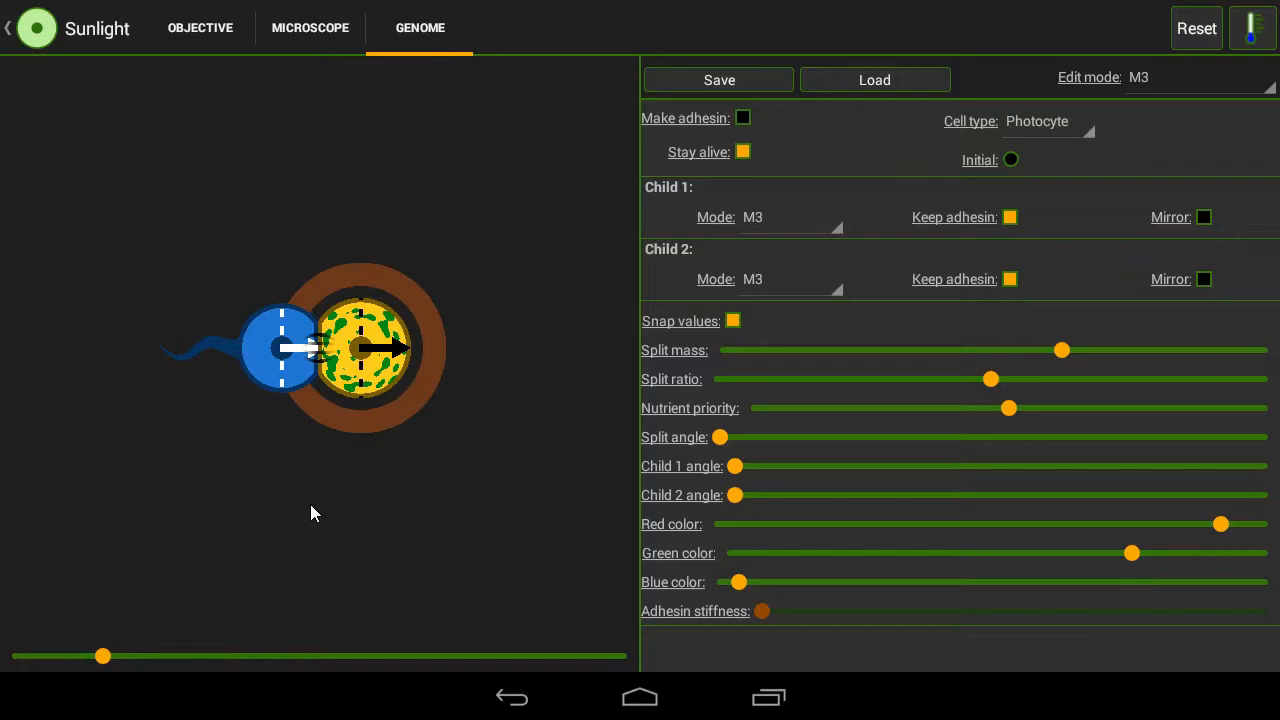
pyautogui.click(790, 280)
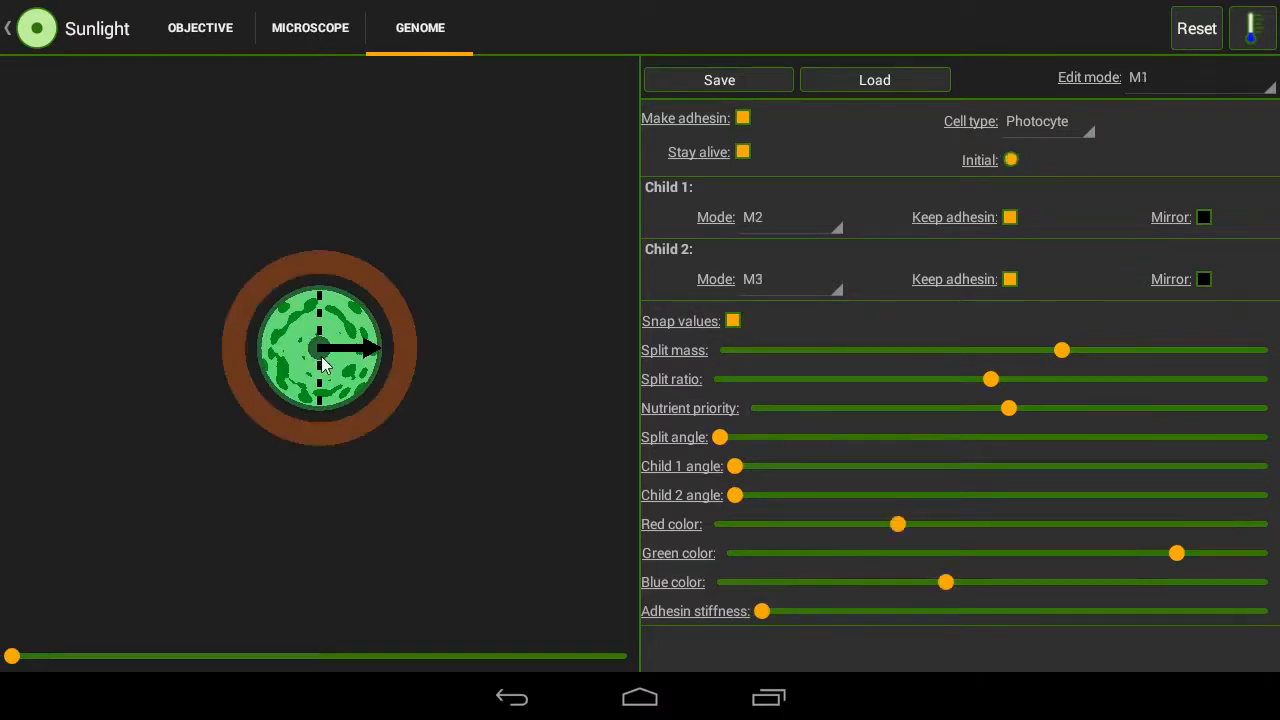
pyautogui.moveTo(12, 656); pyautogui.dragTo(62, 656)
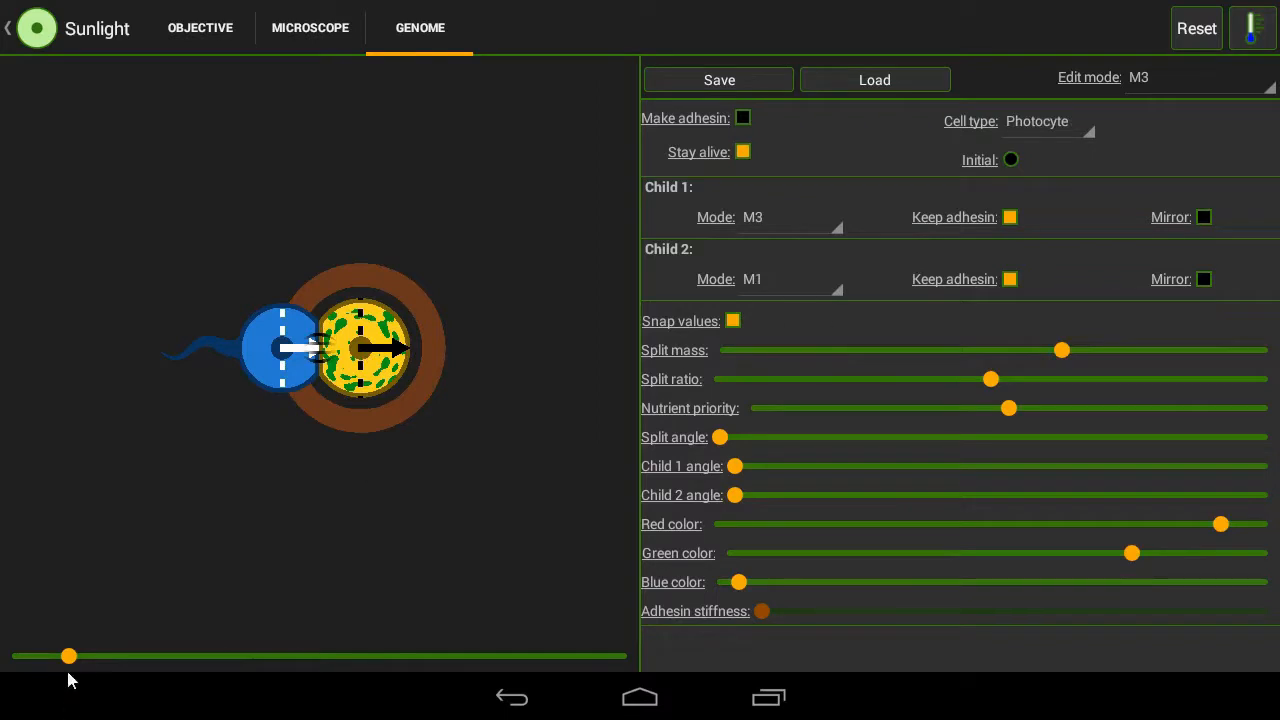
pyautogui.moveTo(68, 656); pyautogui.dragTo(126, 656)
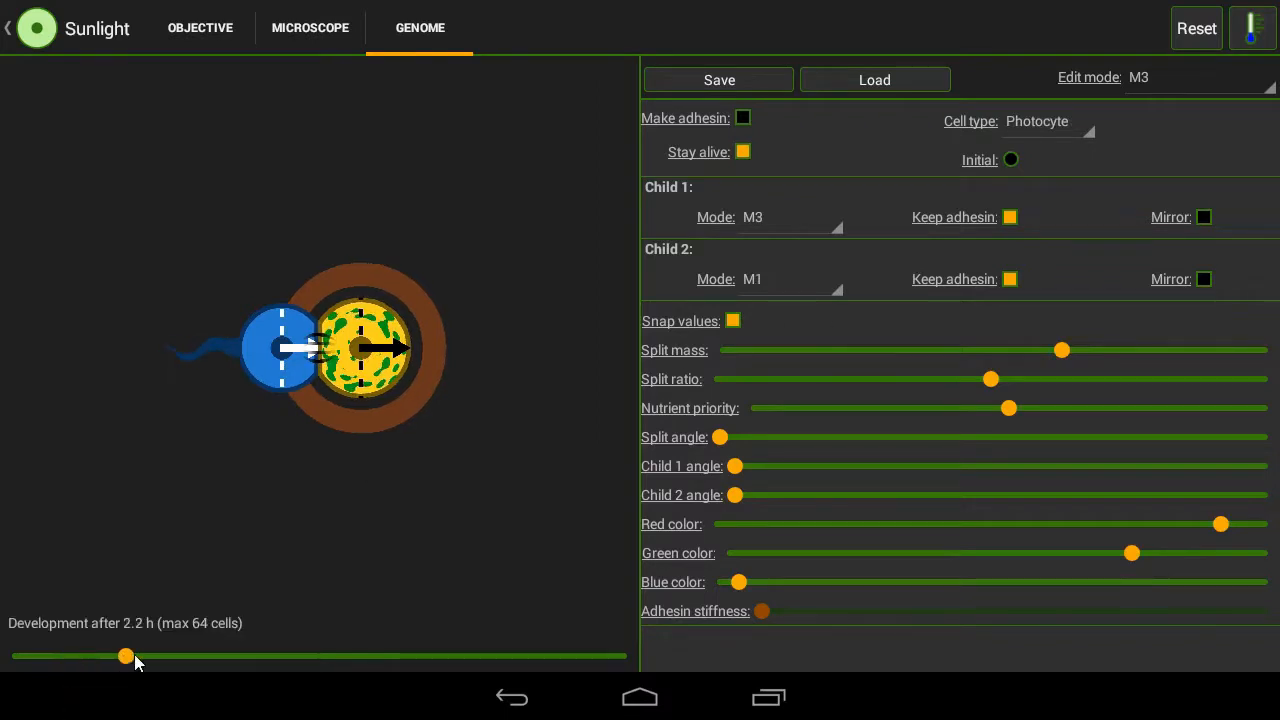
pyautogui.moveTo(124, 656); pyautogui.dragTo(568, 656)
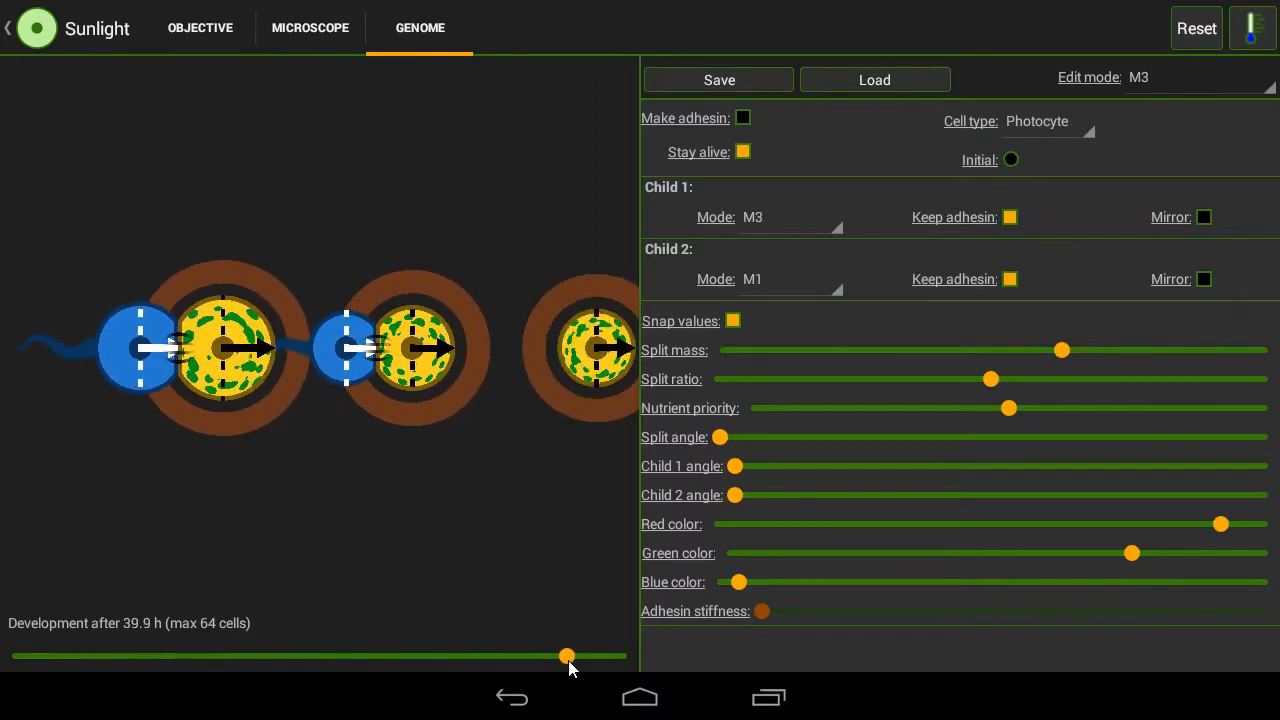
pyautogui.moveTo(568, 656); pyautogui.dragTo(10, 656)
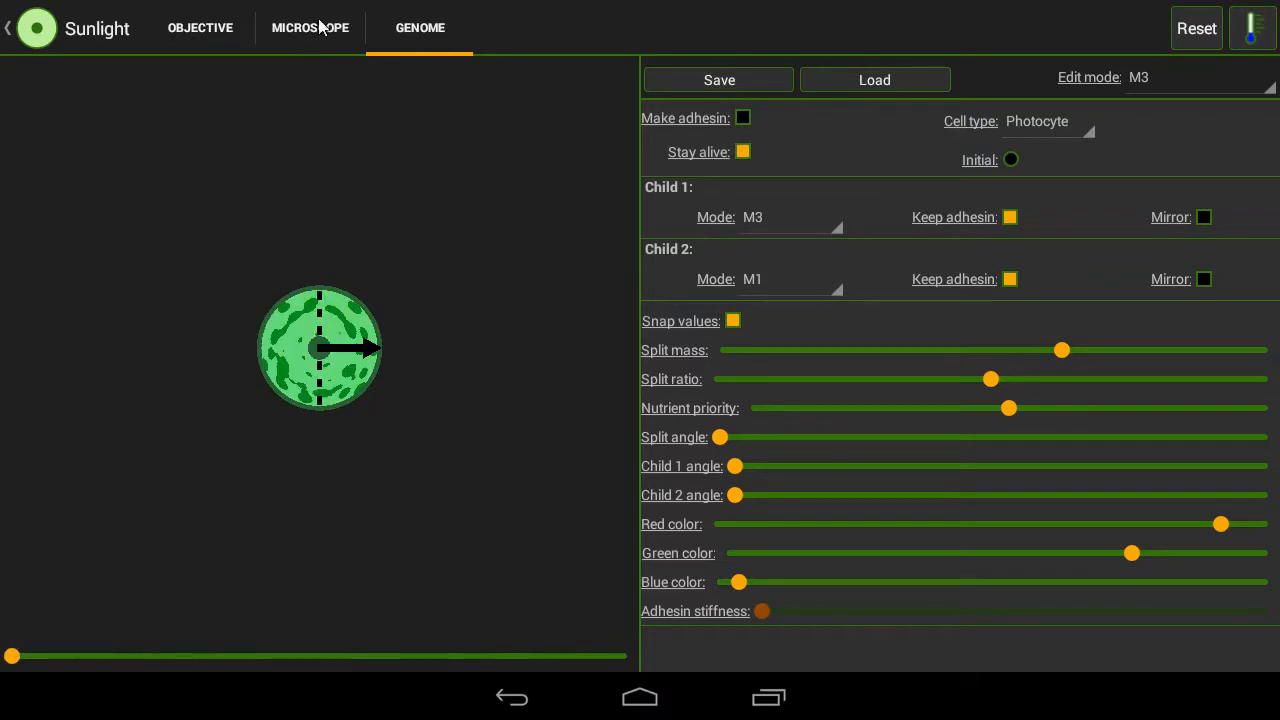
# Step: Switch to the microscope dish and bring up the Freeze/Observe/Incubate temperature choices
pyautogui.click(310, 28)
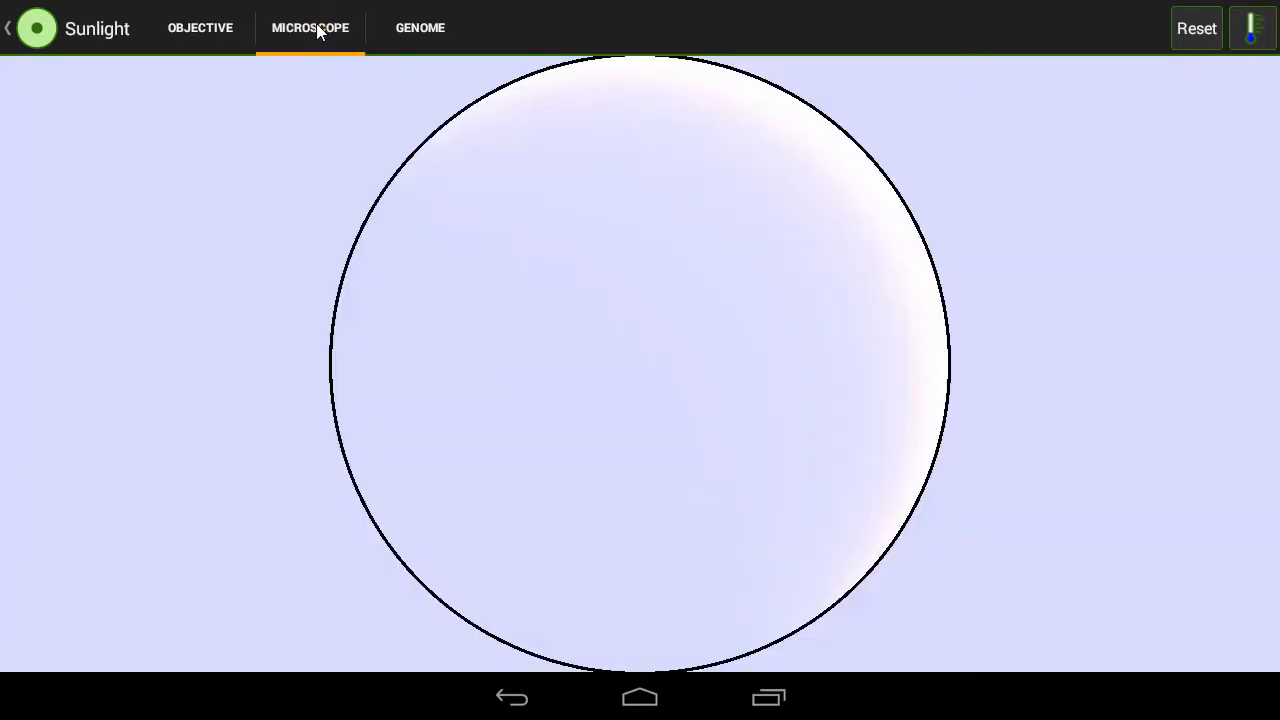
pyautogui.moveTo(900, 280)
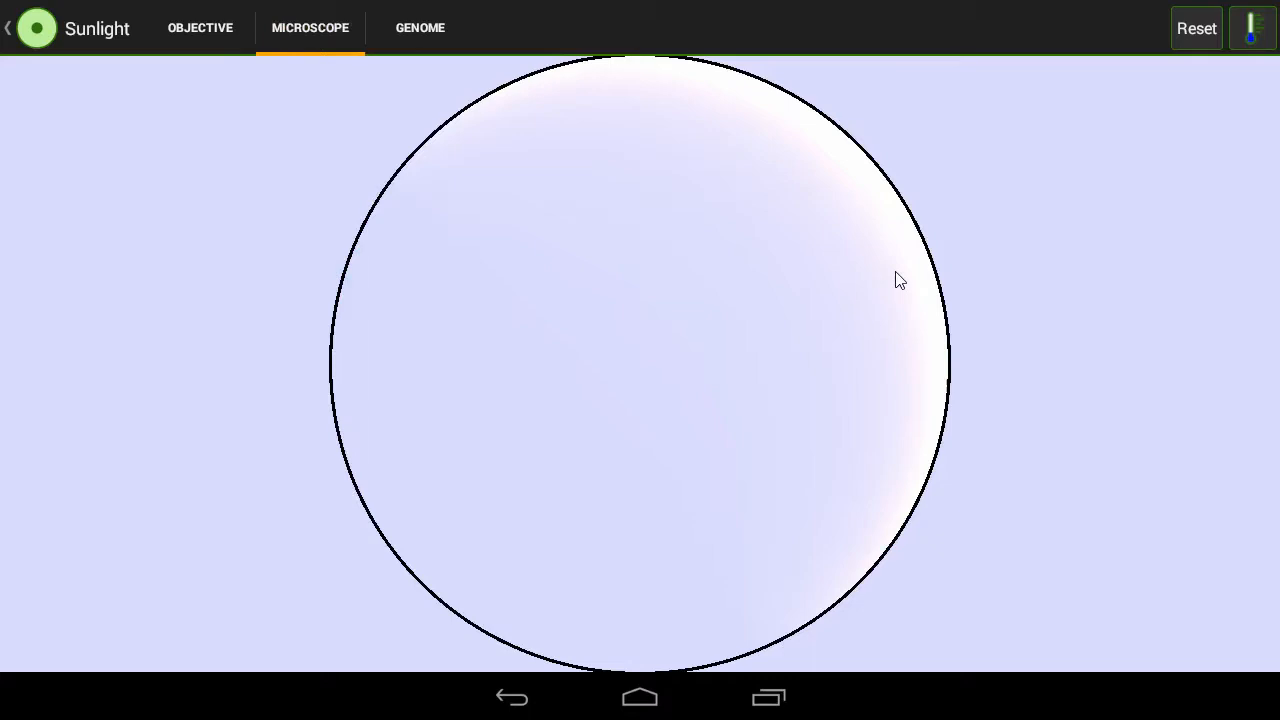
pyautogui.moveTo(744, 118)
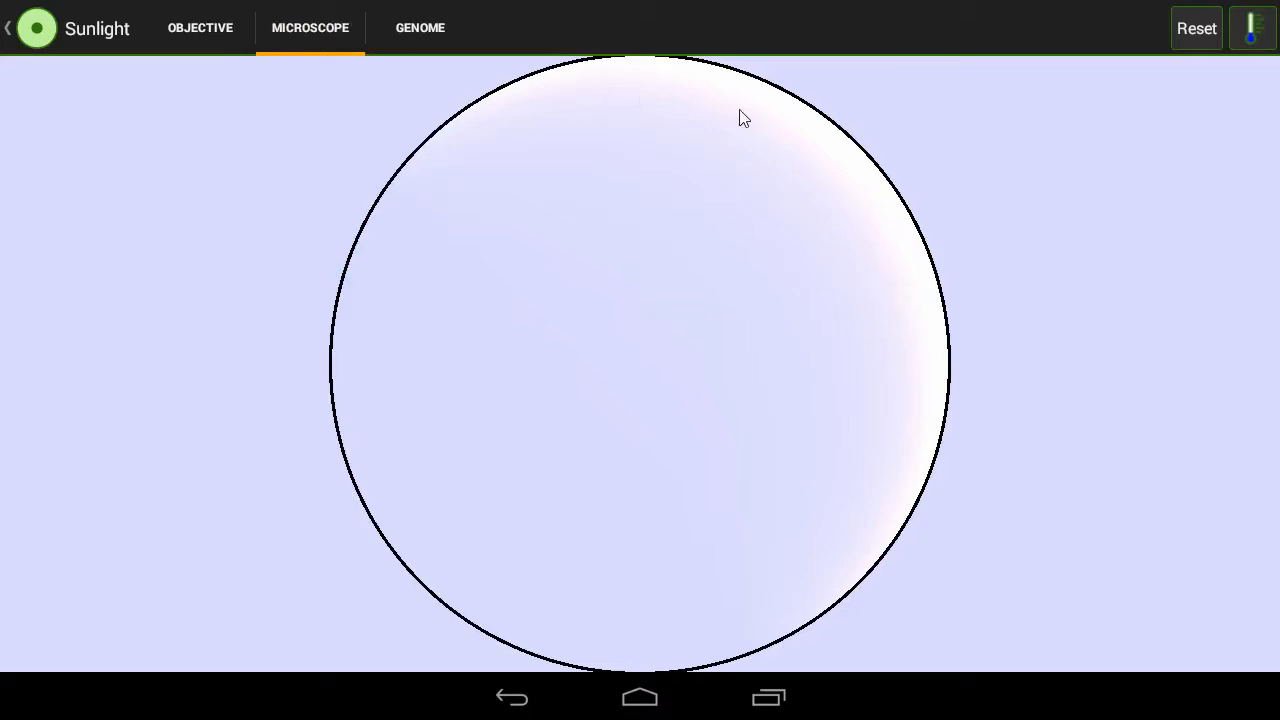
pyautogui.moveTo(640, 88)
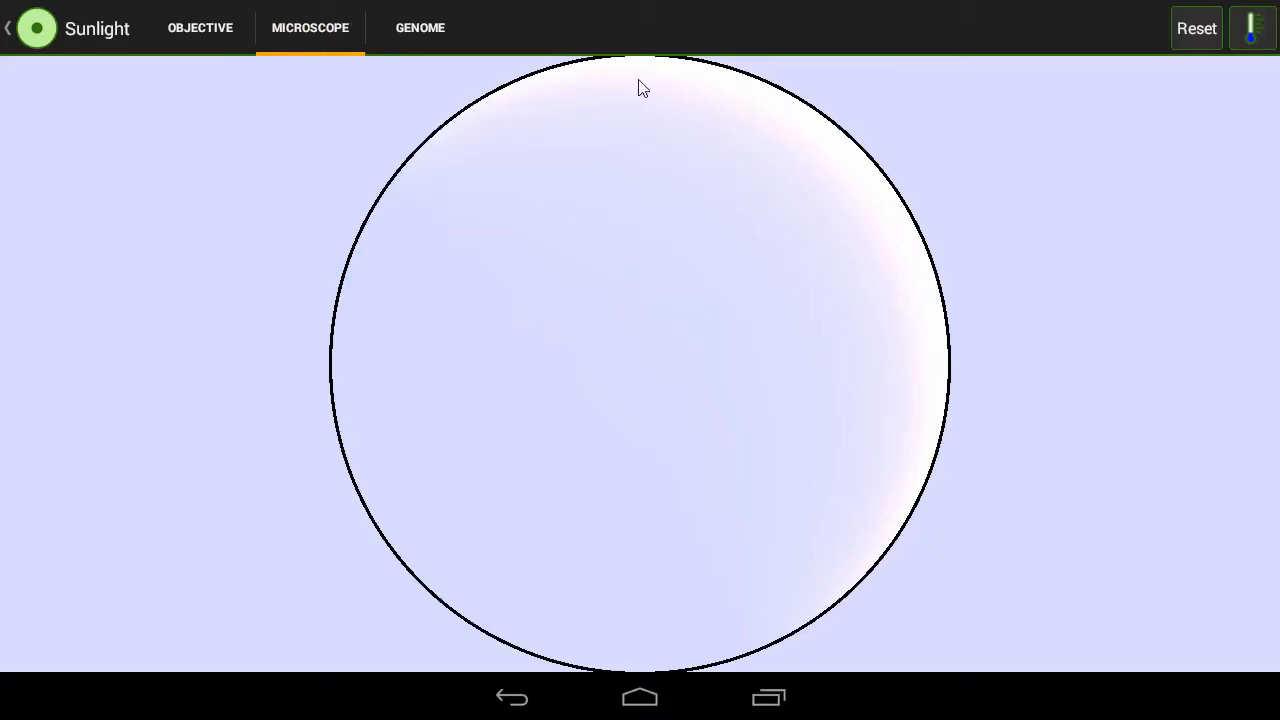
pyautogui.moveTo(600, 82)
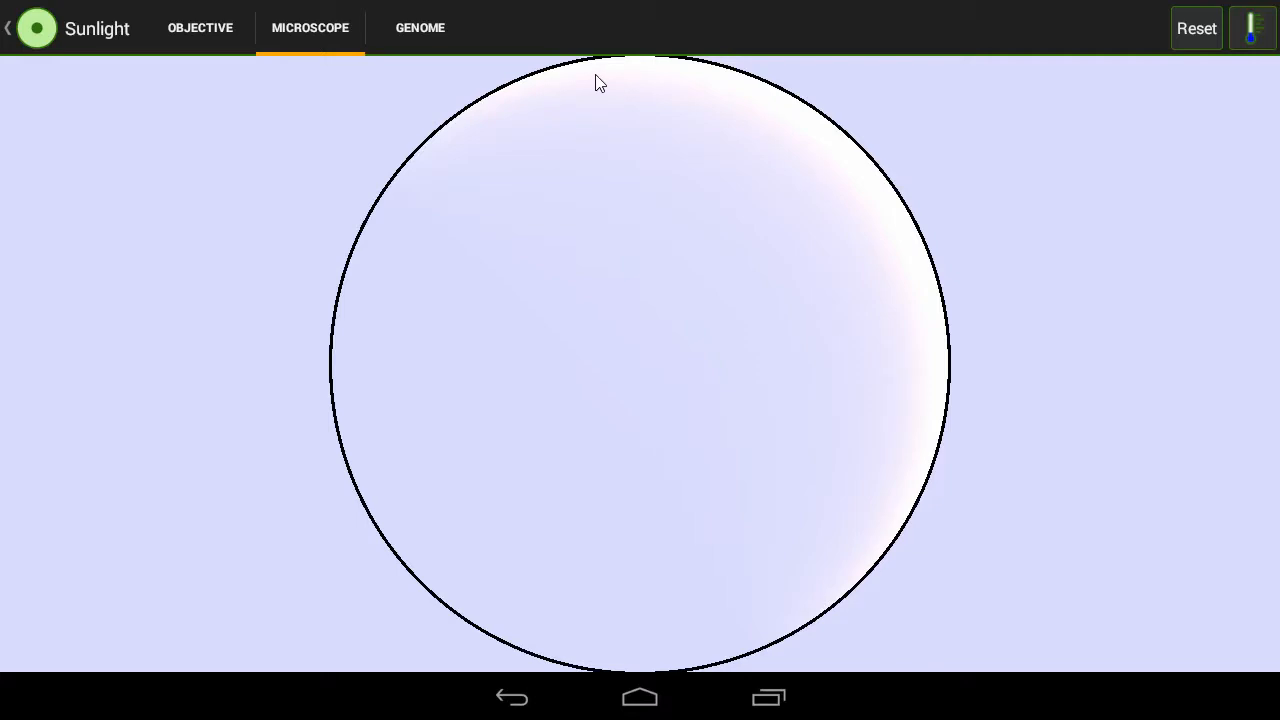
pyautogui.moveTo(1240, 38)
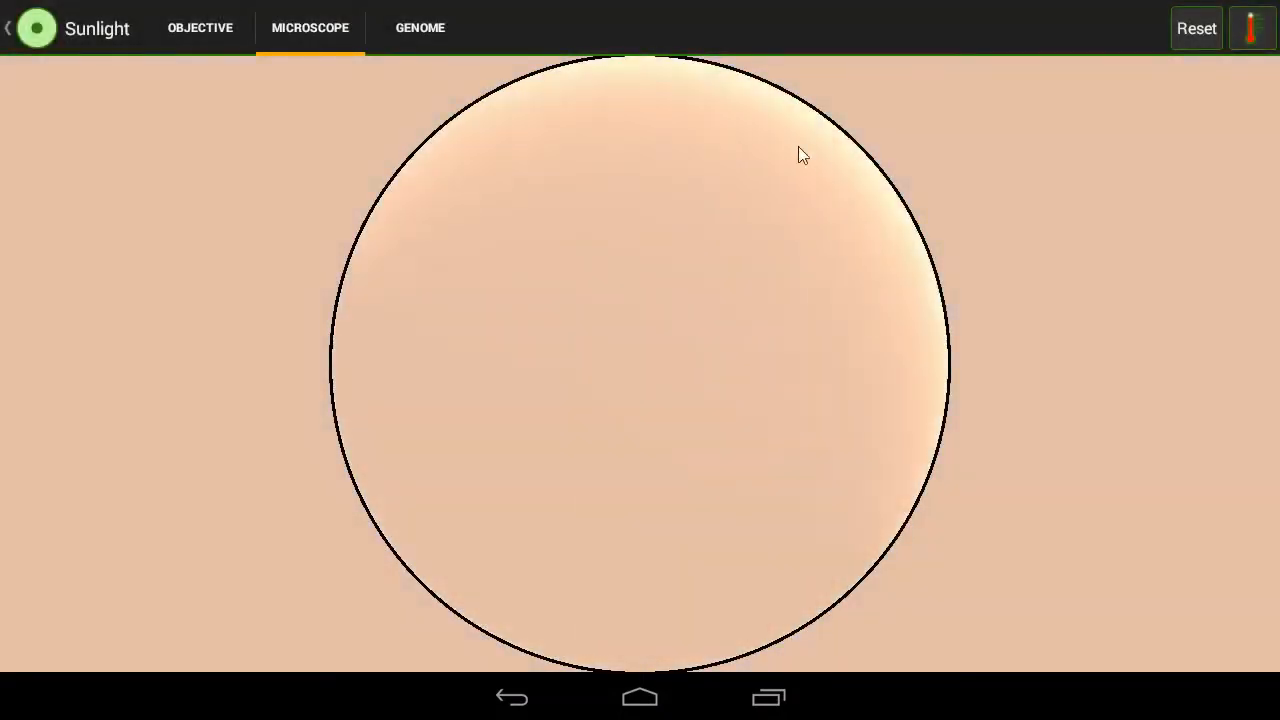
pyautogui.click(1252, 28)
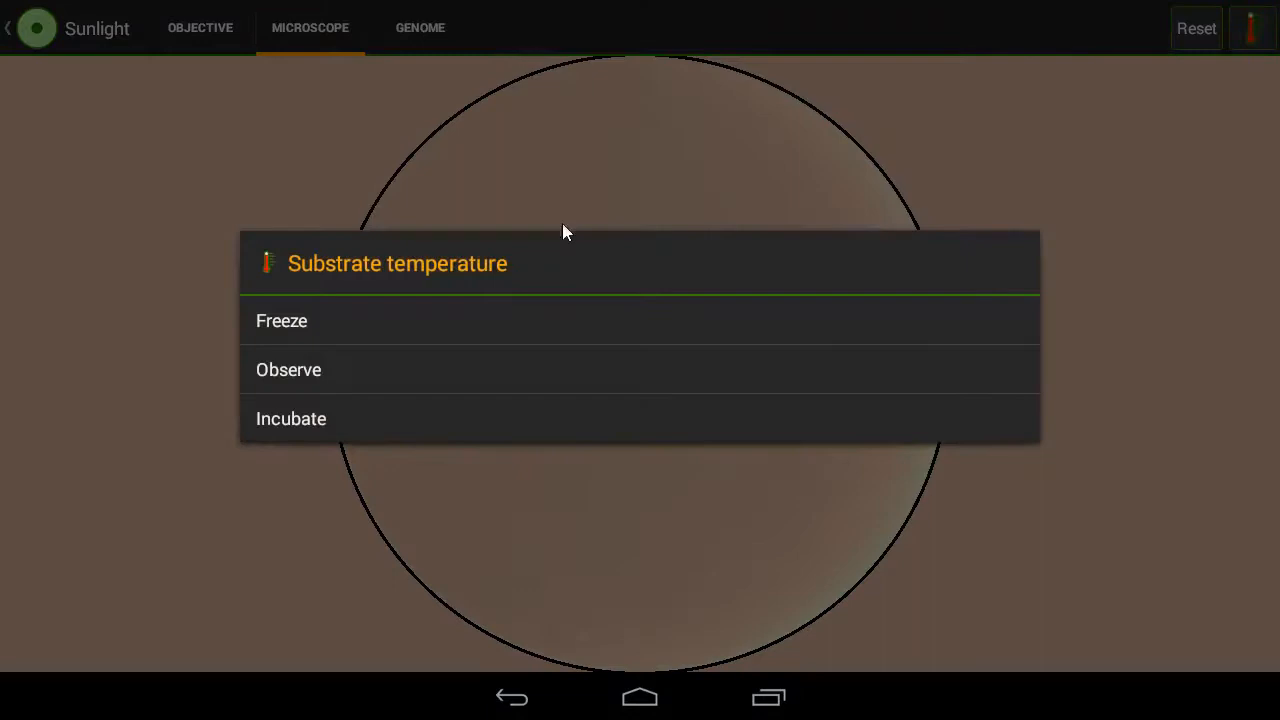
# Step: Back in the genome, raise M3's split angle to 105° and switch to editing M1
pyautogui.click(420, 28)
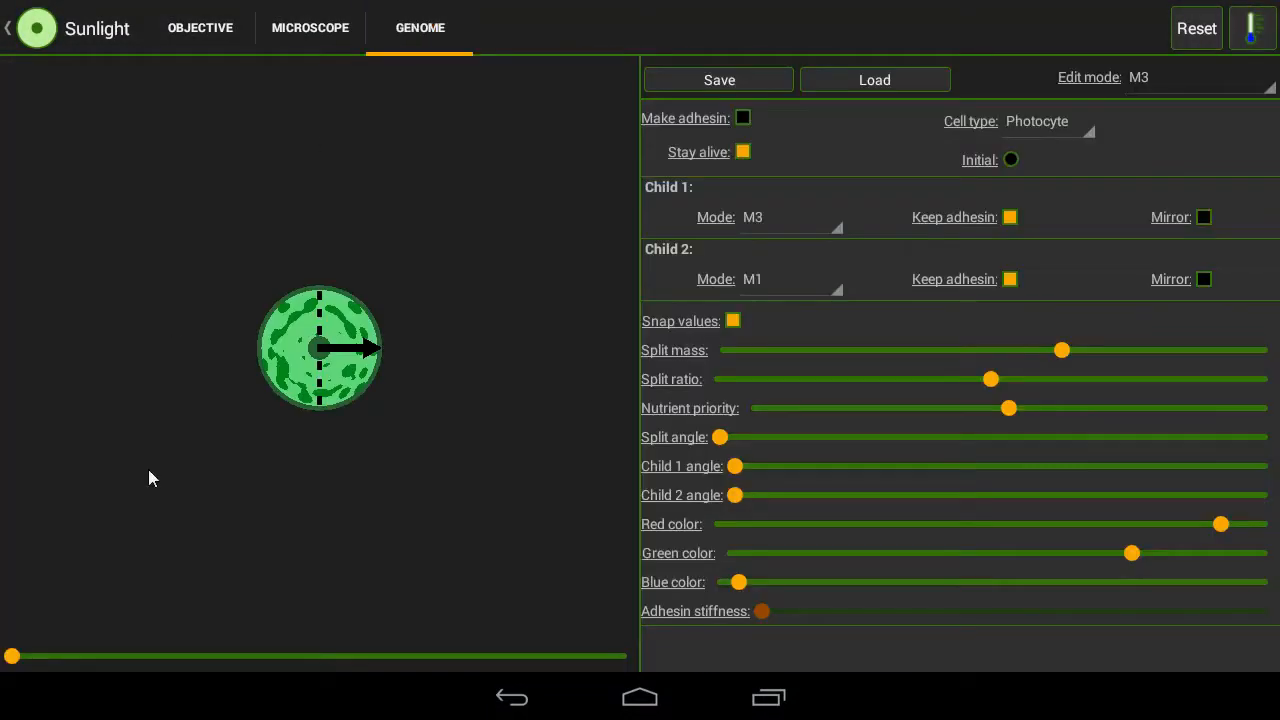
pyautogui.moveTo(352, 564)
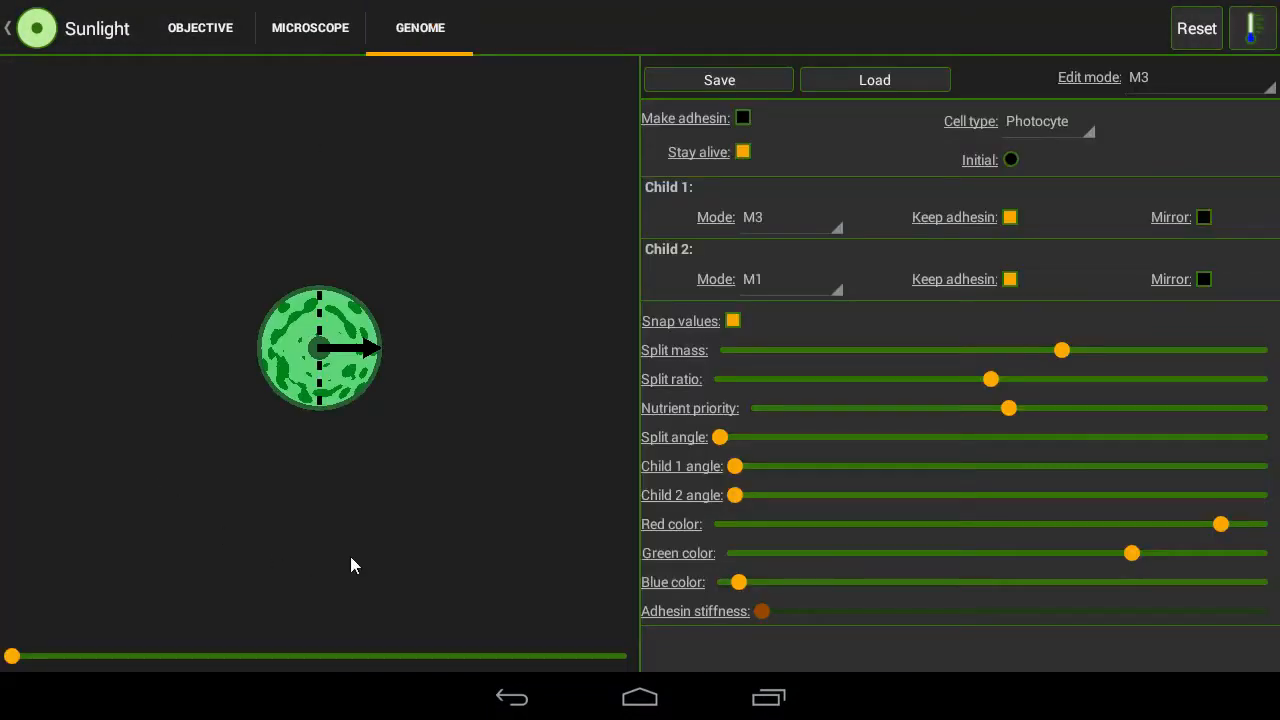
pyautogui.moveTo(788, 432)
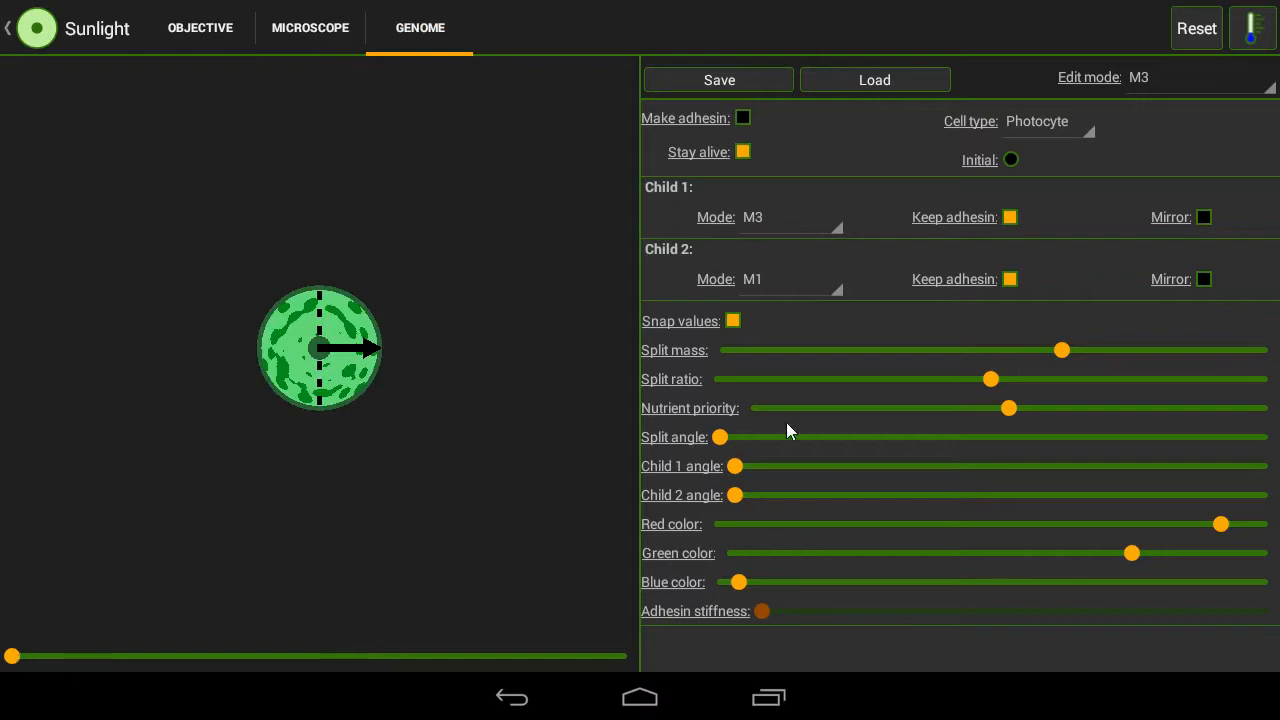
pyautogui.moveTo(720, 436); pyautogui.dragTo(878, 436)
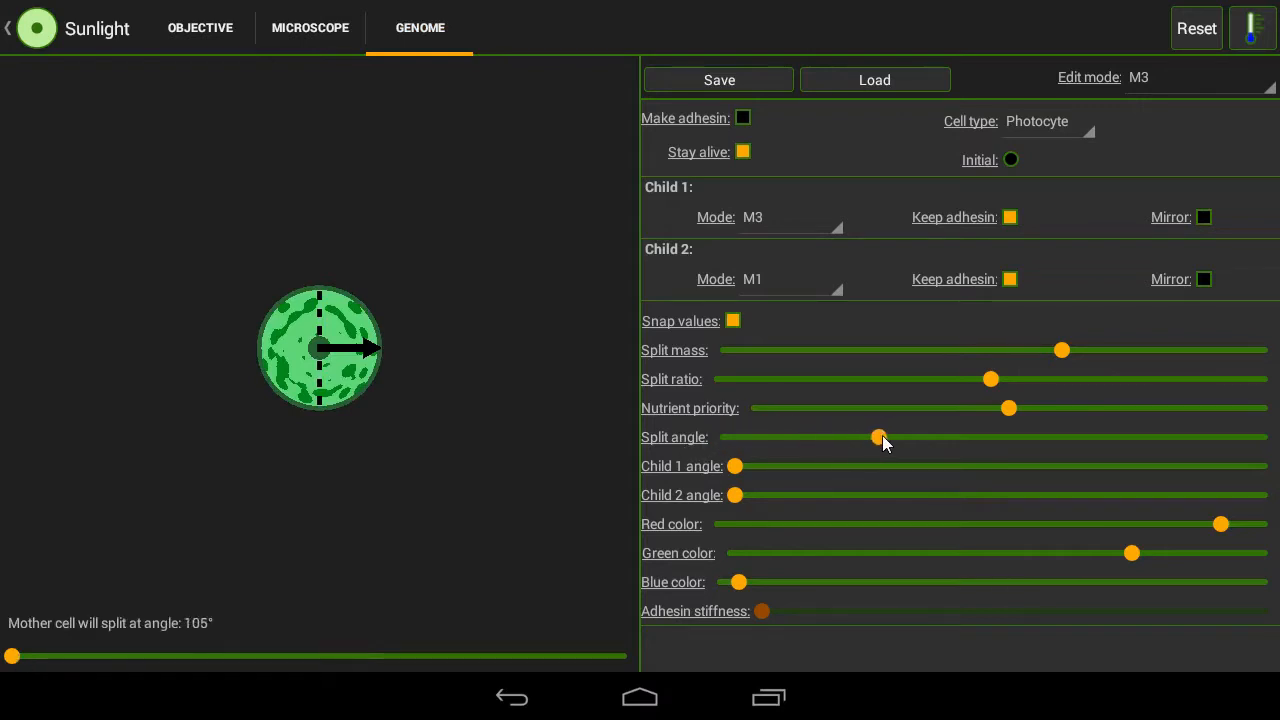
pyautogui.click(1200, 76)
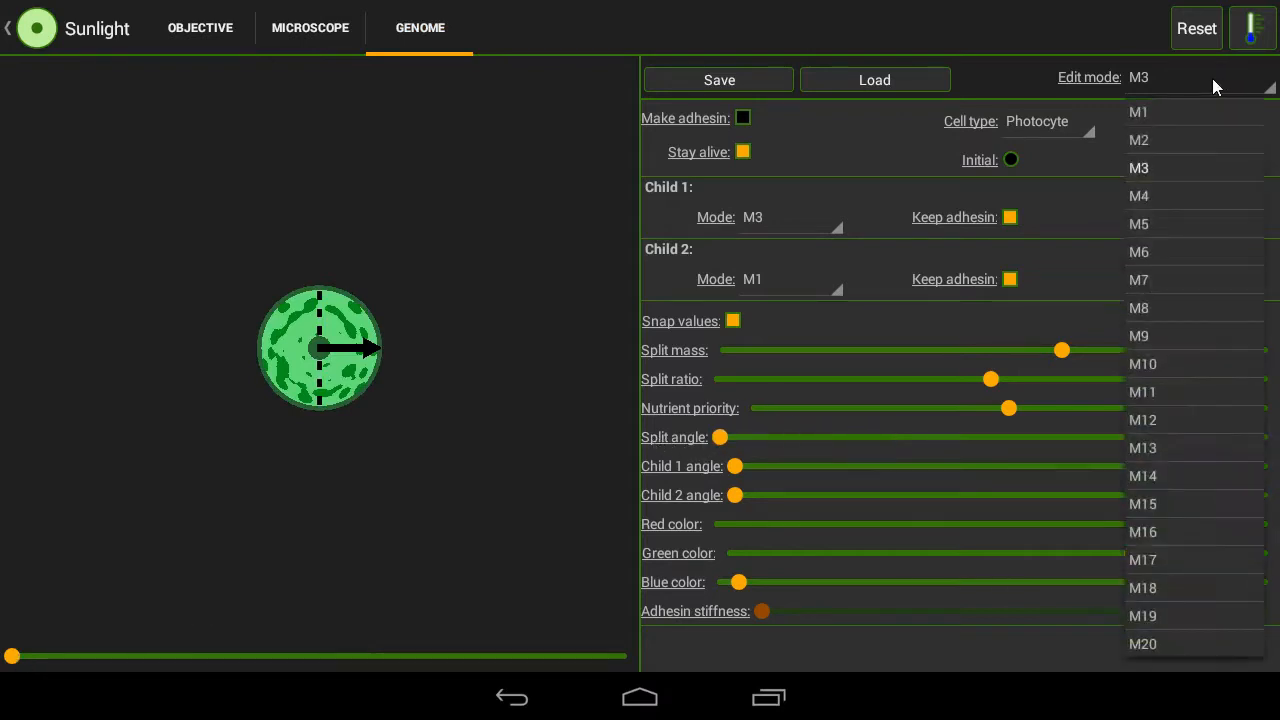
pyautogui.click(1138, 112)
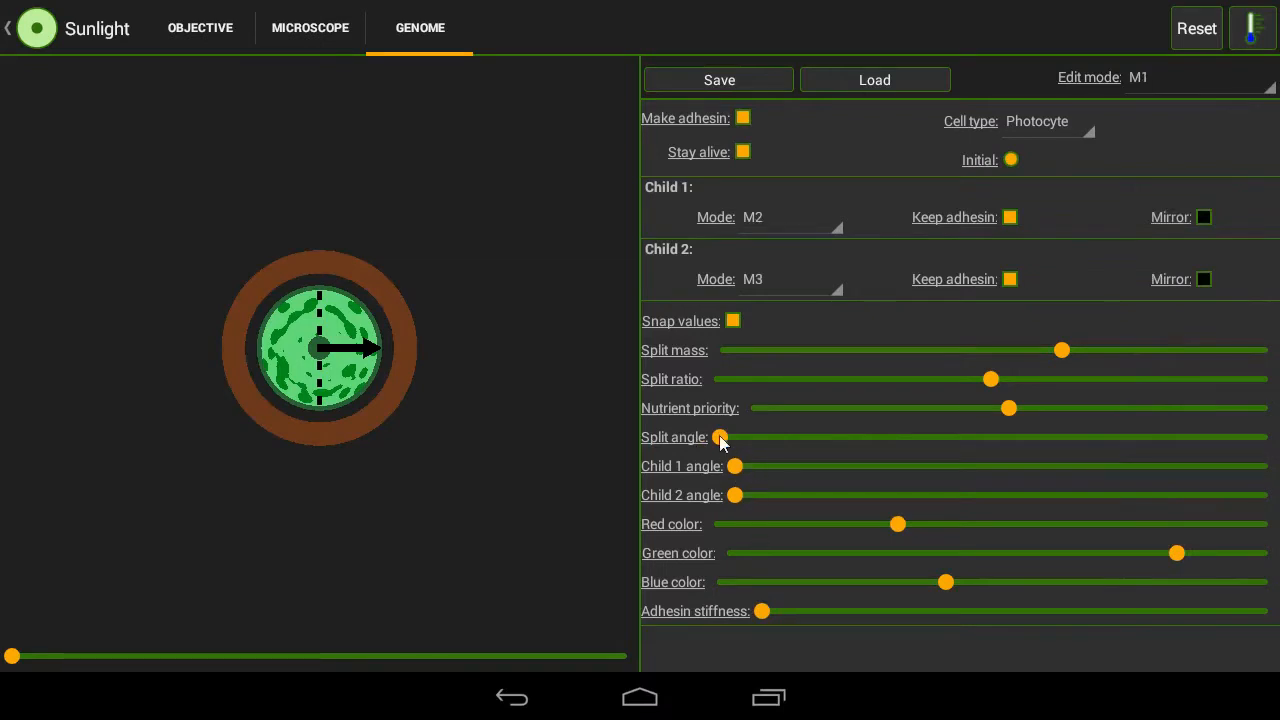
# Step: Raise M1's split angle to about halfway and preview development past 11.7 h
pyautogui.moveTo(718, 436); pyautogui.dragTo(992, 436)
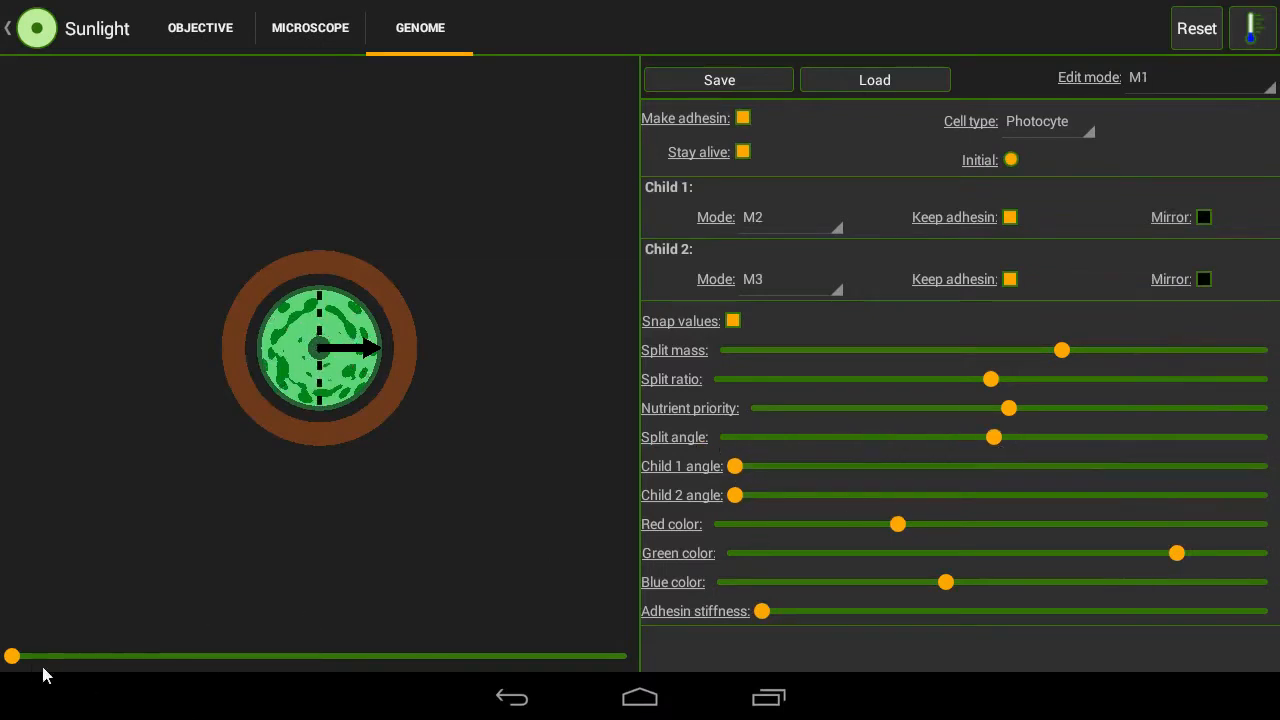
pyautogui.moveTo(12, 656); pyautogui.dragTo(360, 656)
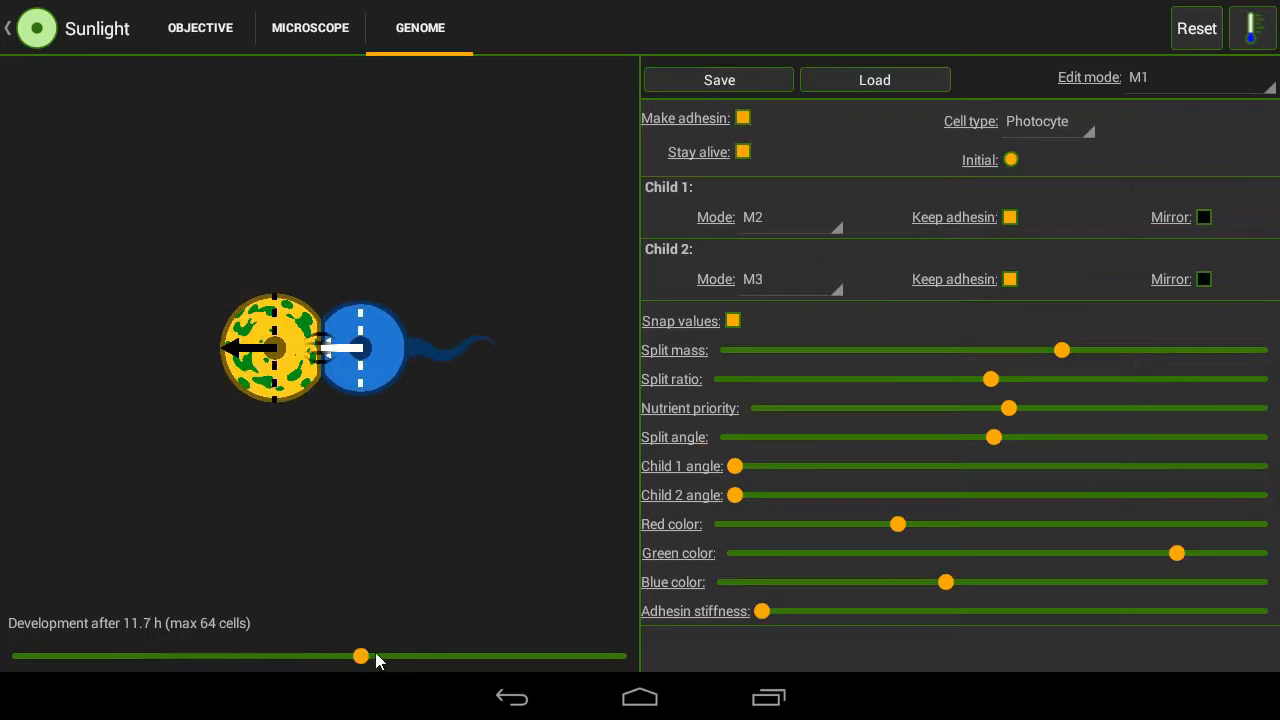
pyautogui.moveTo(360, 656); pyautogui.dragTo(422, 656)
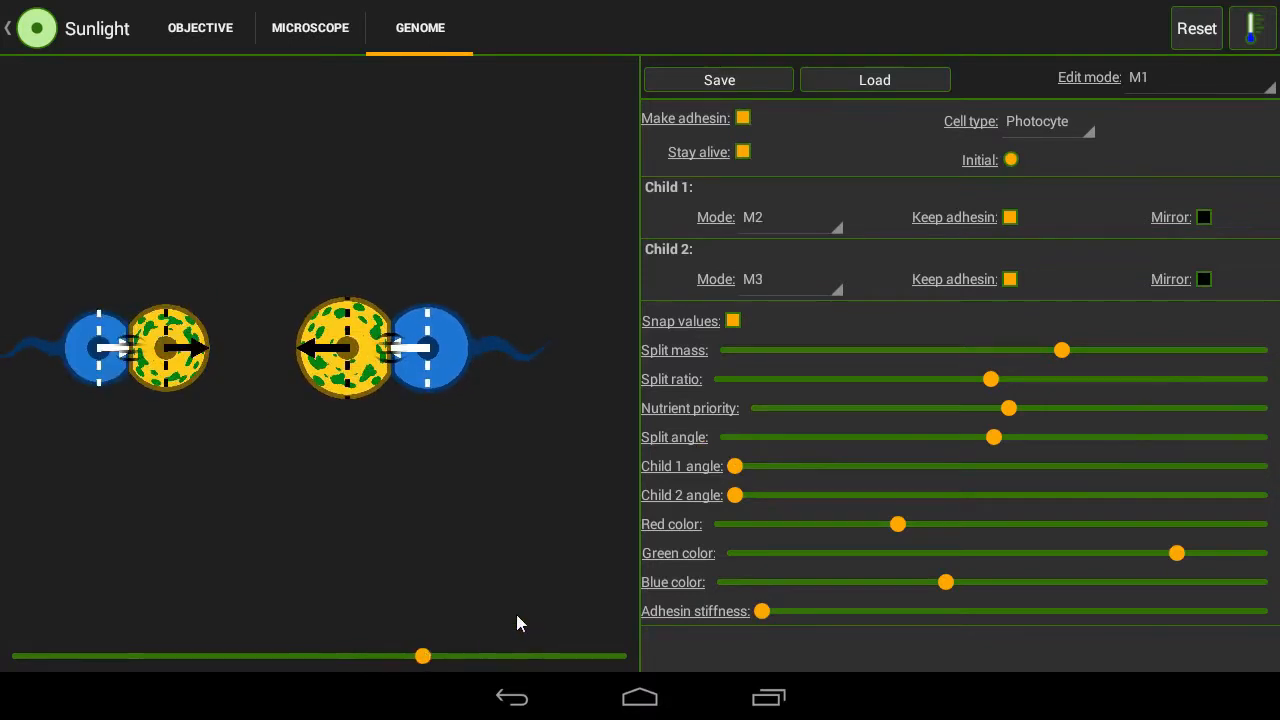
pyautogui.moveTo(192, 424)
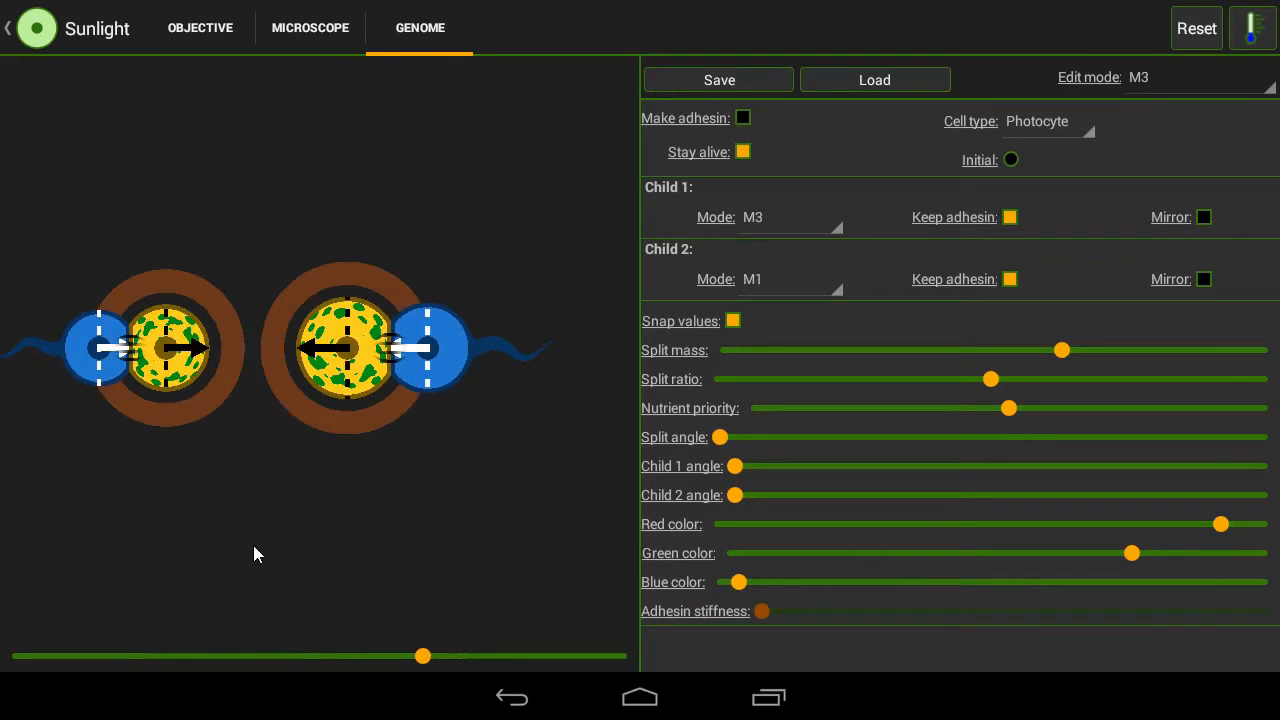
pyautogui.moveTo(404, 532)
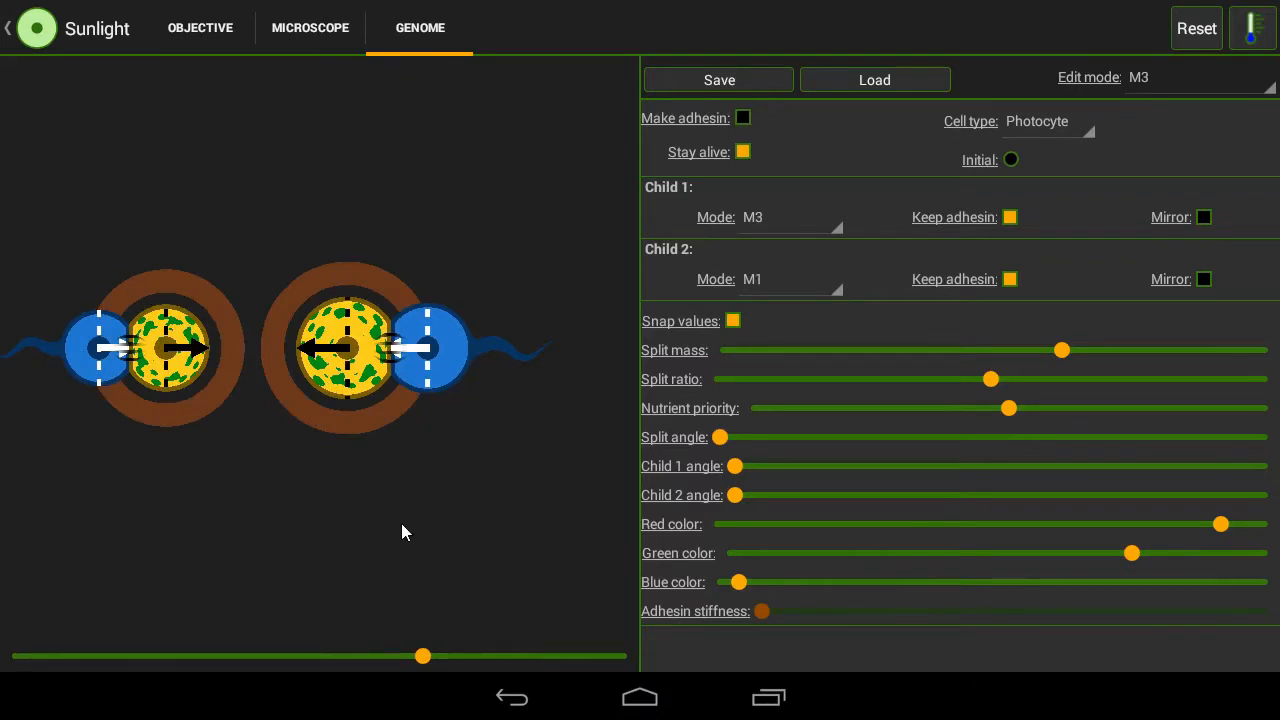
pyautogui.moveTo(448, 524)
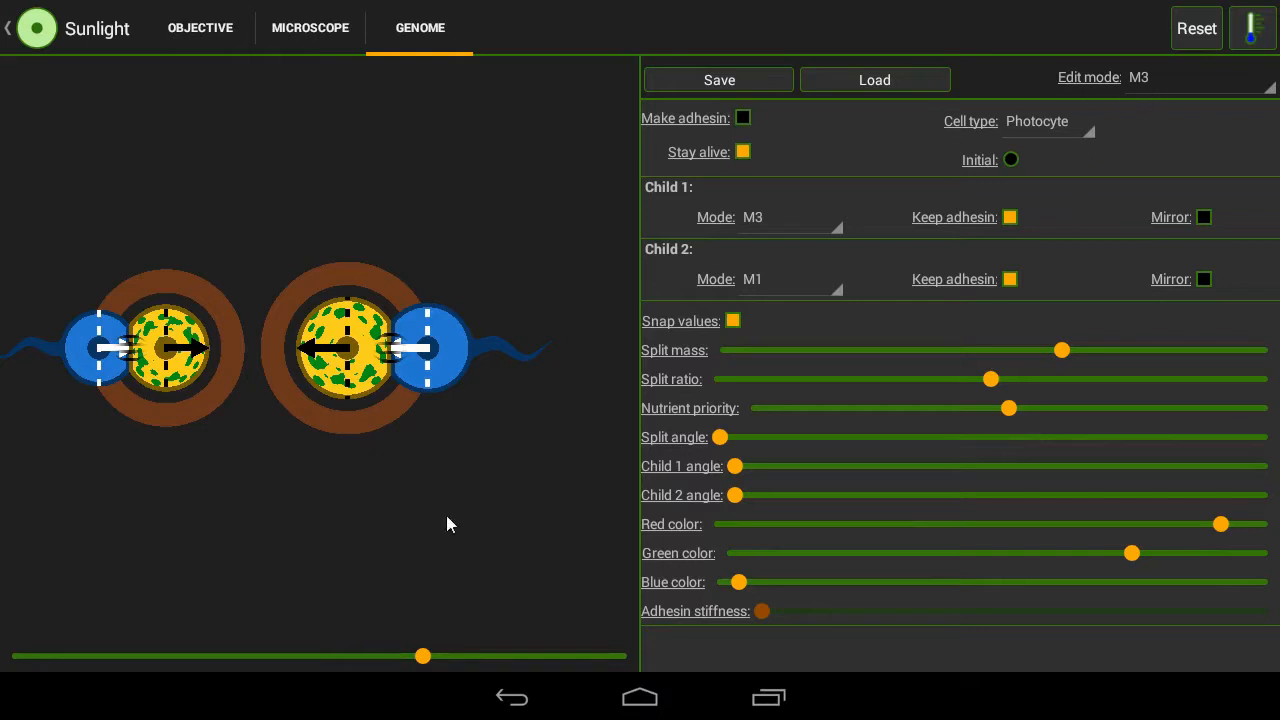
pyautogui.moveTo(758, 500)
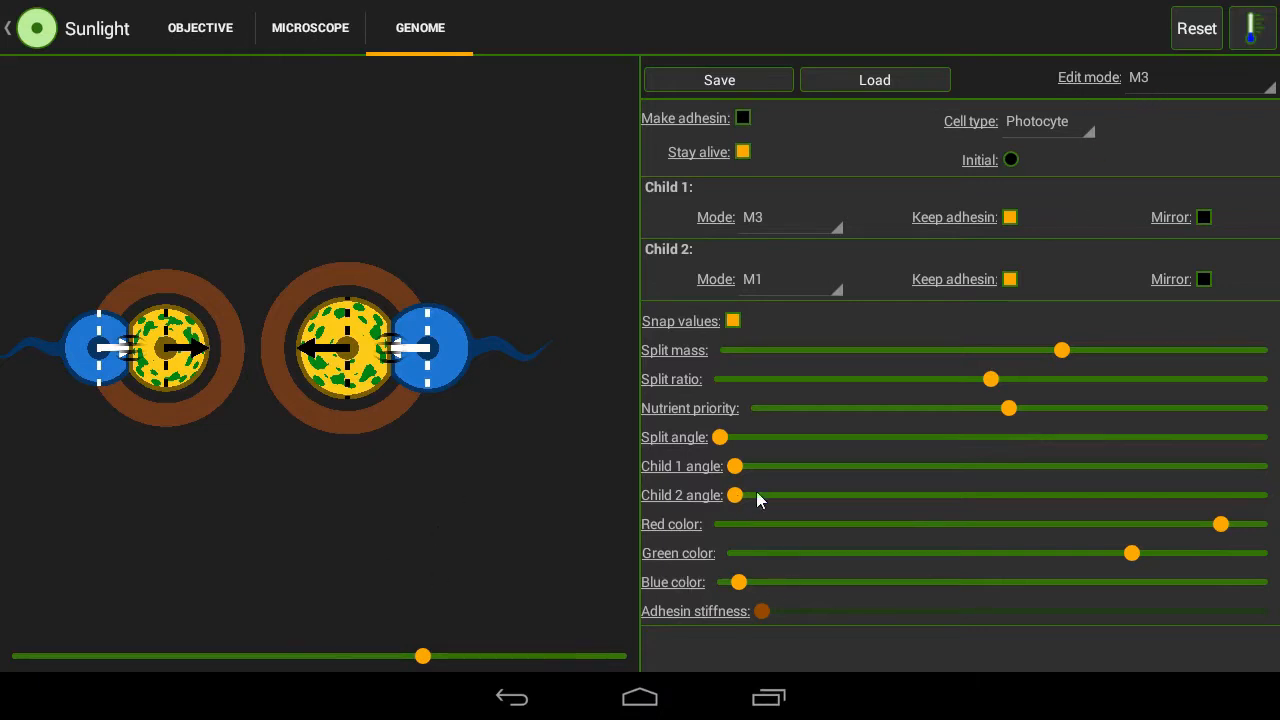
# Step: Raise M3's child 2 angle to about halfway, preview growth to 41.7 h, then return to the dish
pyautogui.moveTo(736, 496); pyautogui.dragTo(1000, 496)
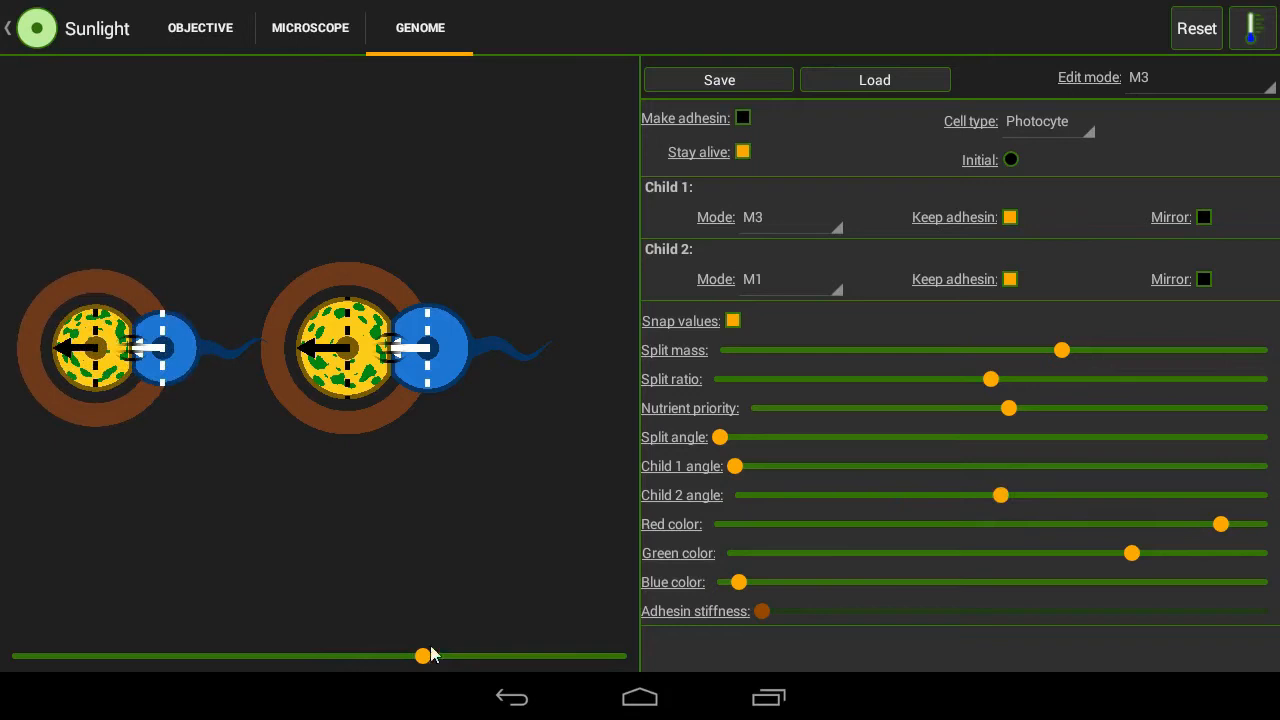
pyautogui.moveTo(424, 656); pyautogui.dragTo(576, 656)
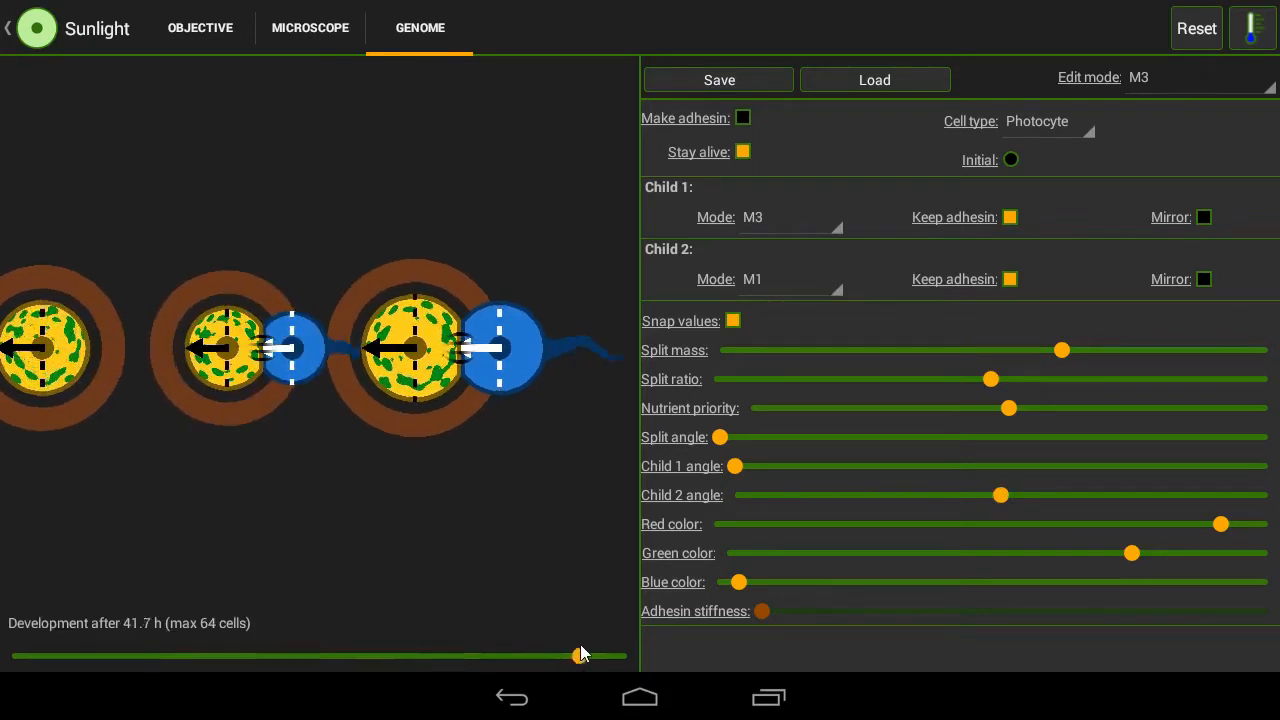
pyautogui.click(310, 28)
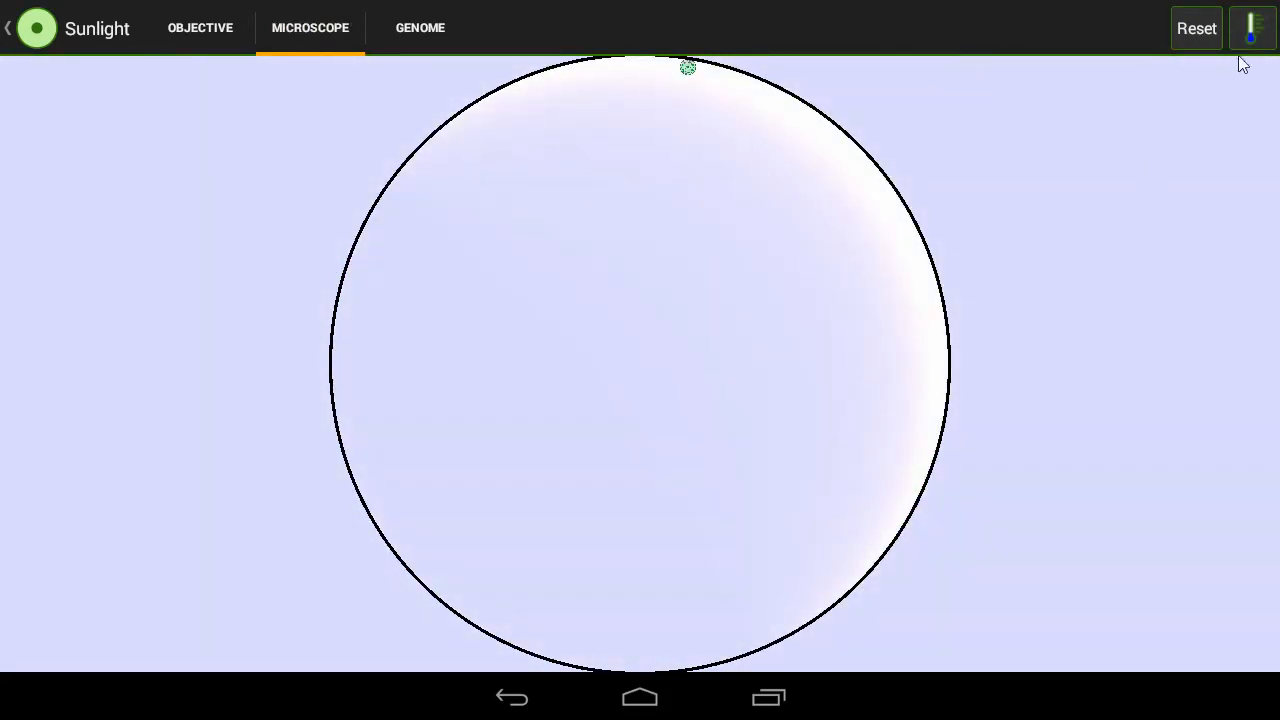
# Step: Set the substrate temperature to Observe so the placed cell starts dividing
pyautogui.click(1252, 28)
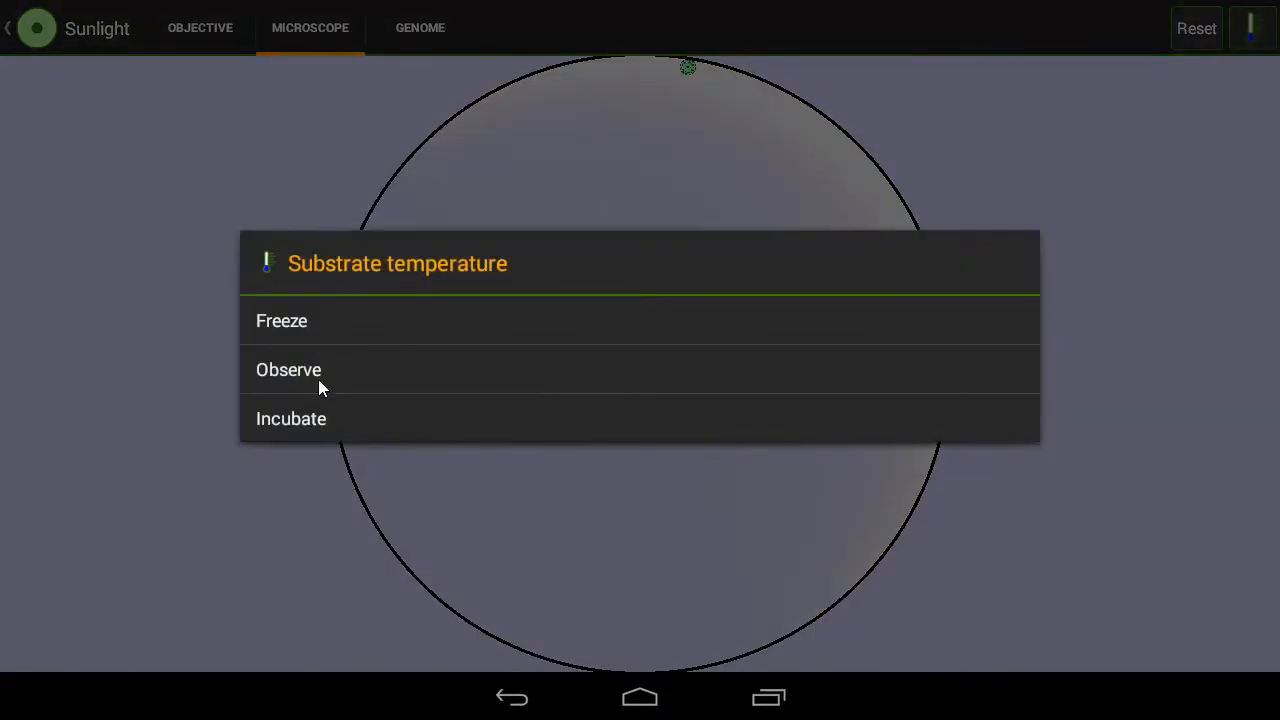
pyautogui.click(288, 368)
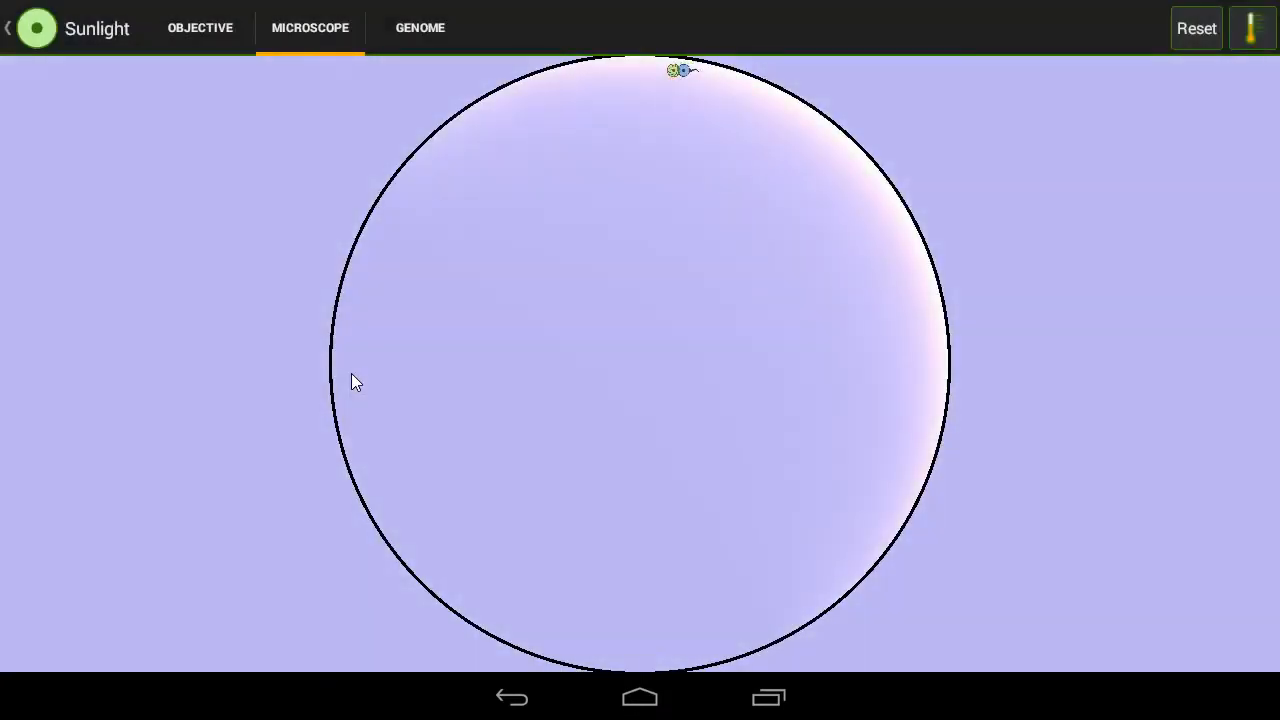